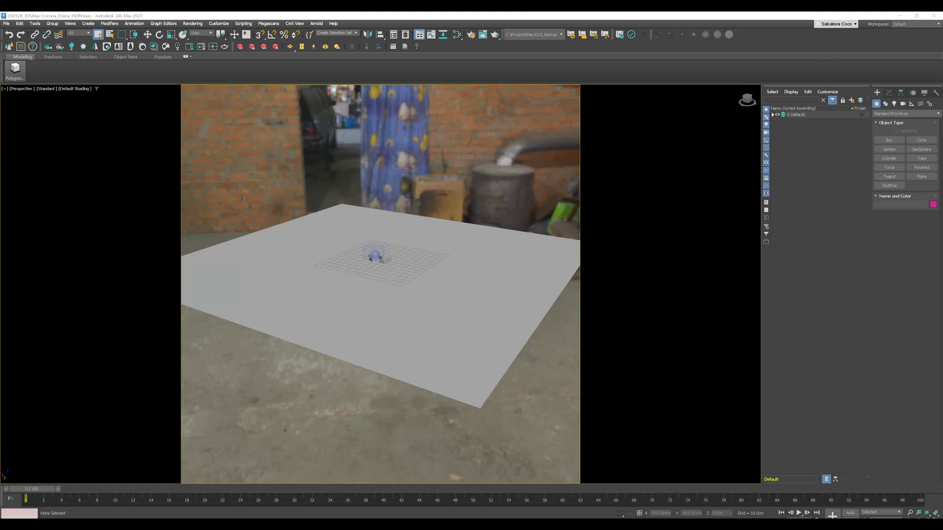
pyautogui.moveTo(862, 164)
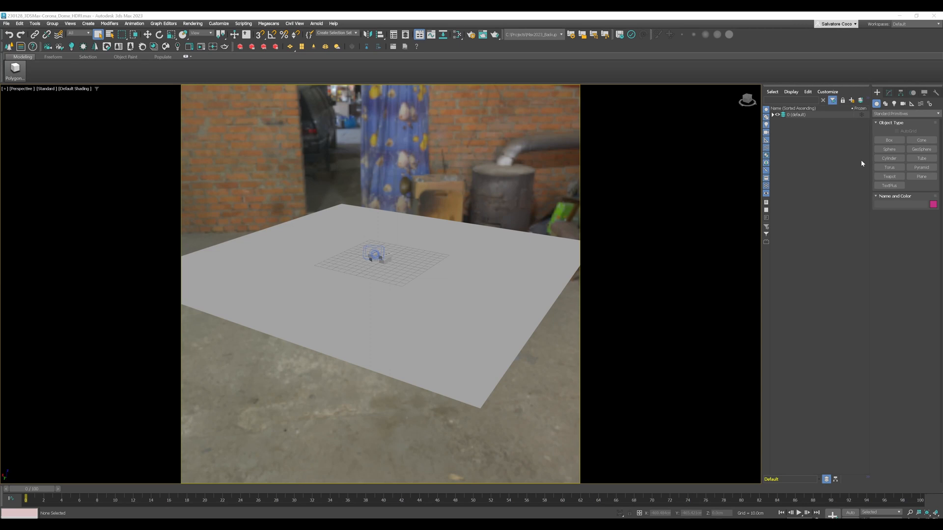
pyautogui.moveTo(548, 242)
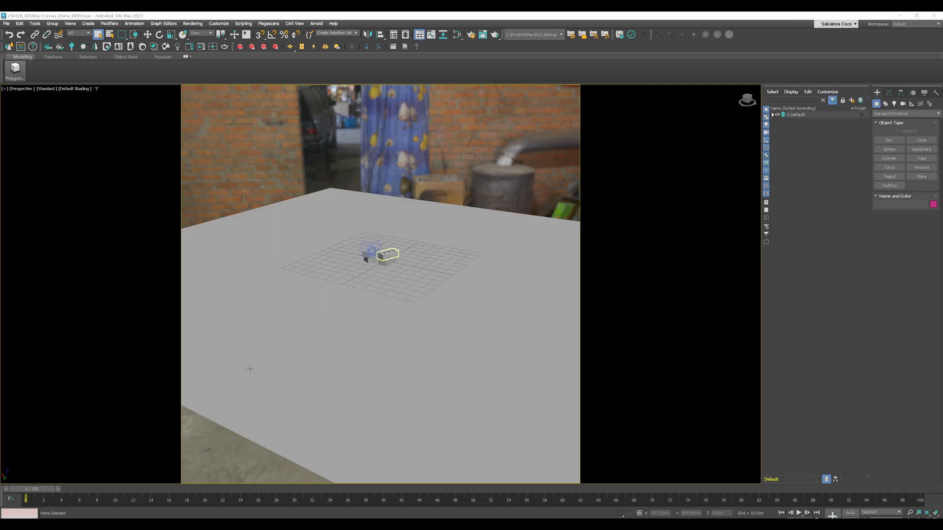
pyautogui.moveTo(460, 207)
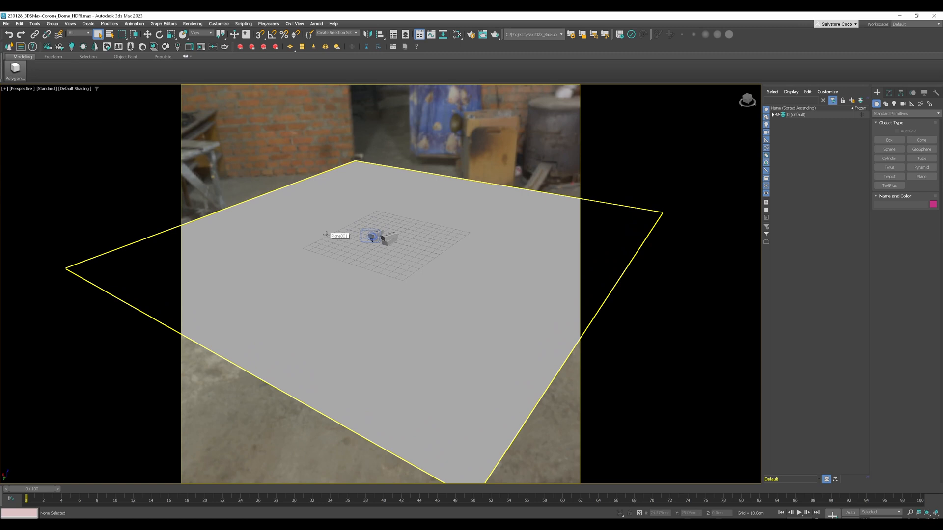
pyautogui.moveTo(403, 206)
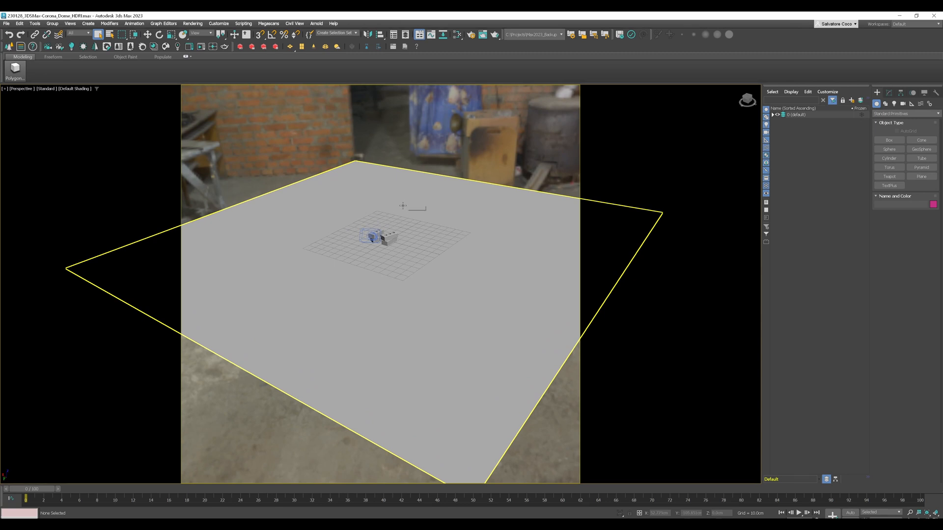
pyautogui.moveTo(403, 206)
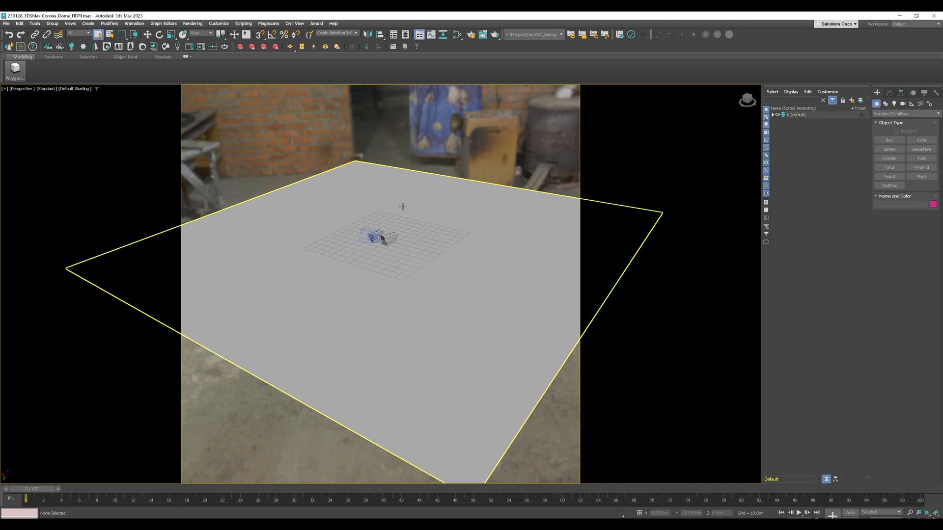
pyautogui.moveTo(256, 238)
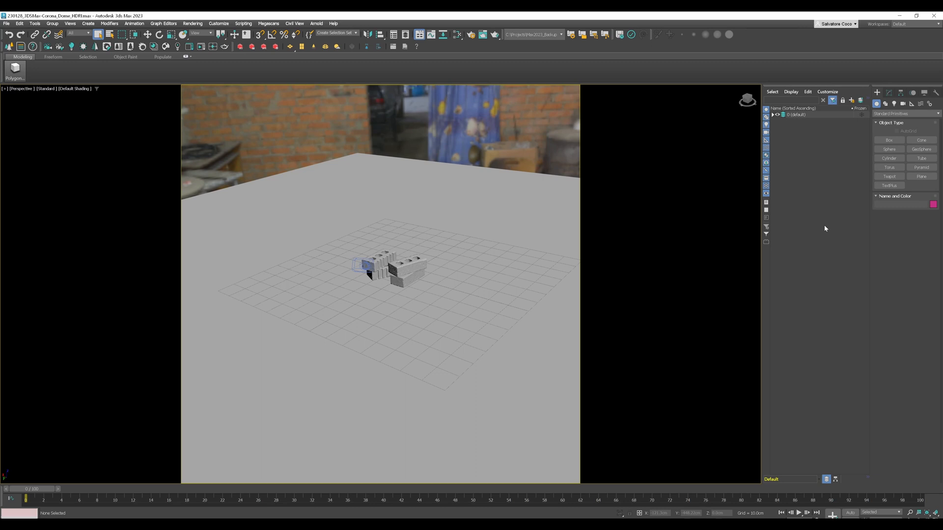
pyautogui.moveTo(820, 238)
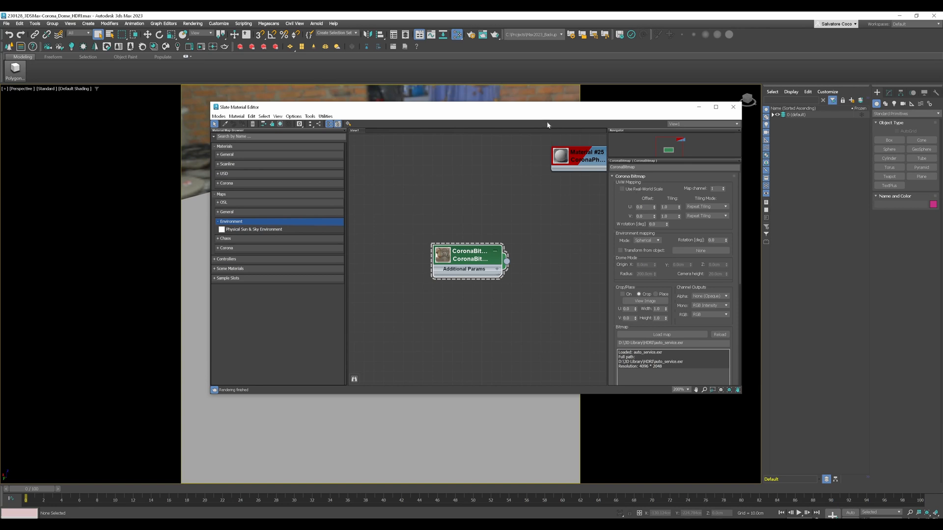
pyautogui.moveTo(475, 259)
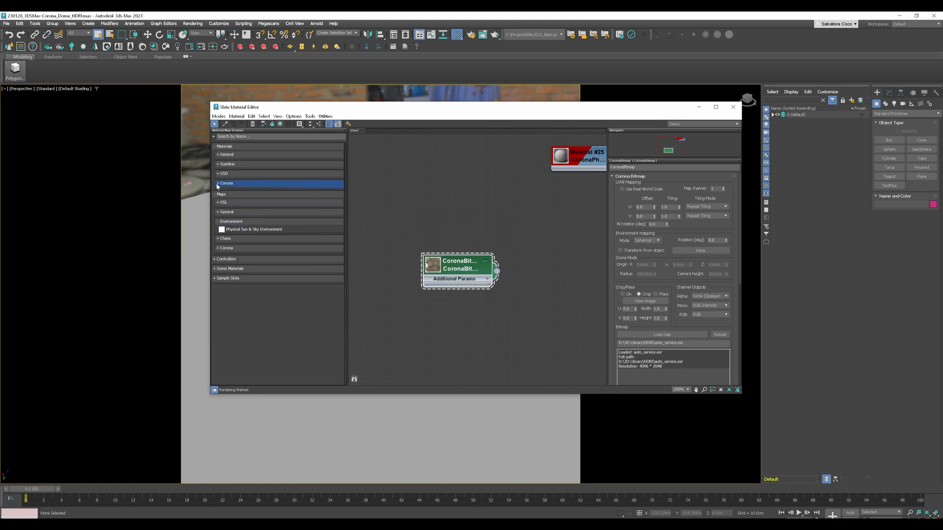
# Add a new CoronaBitmap node from the Corona maps, cancelling its image file browser.
pyautogui.click(227, 183)
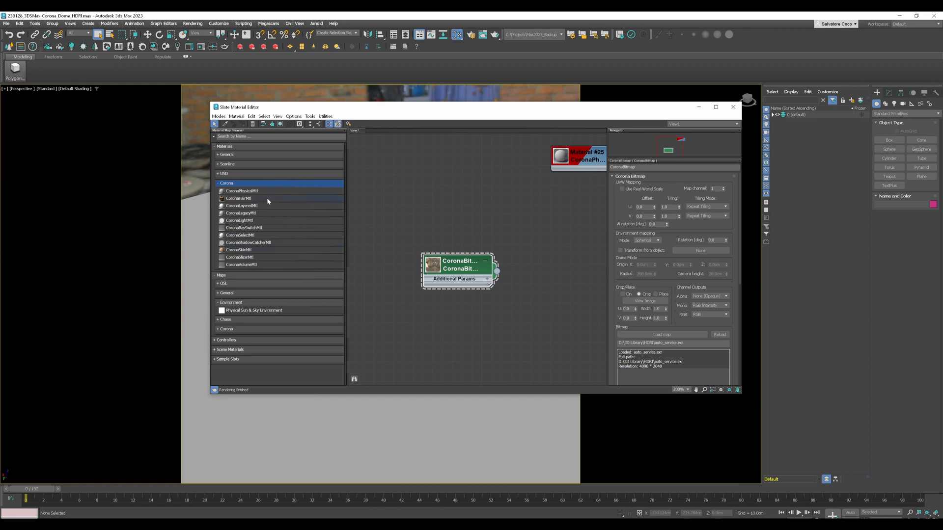
pyautogui.click(227, 183)
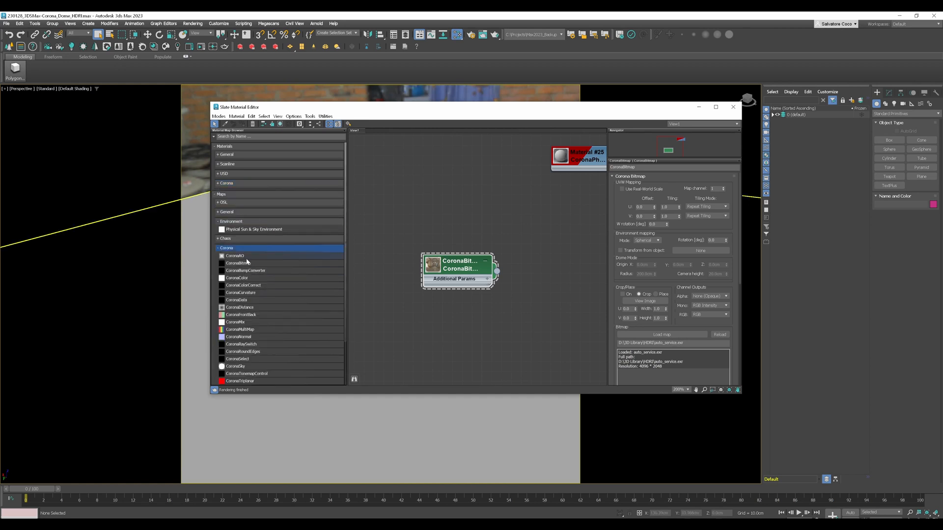
pyautogui.click(660, 335)
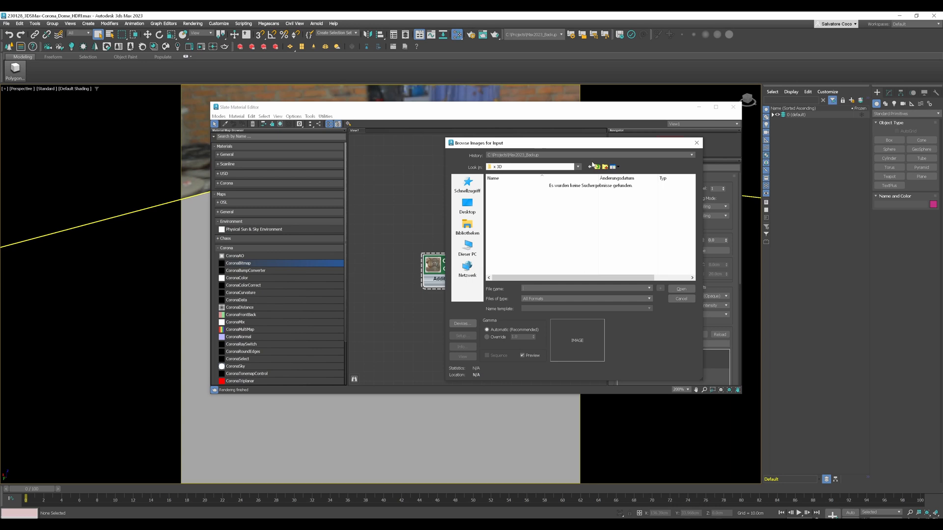
pyautogui.moveTo(576, 151)
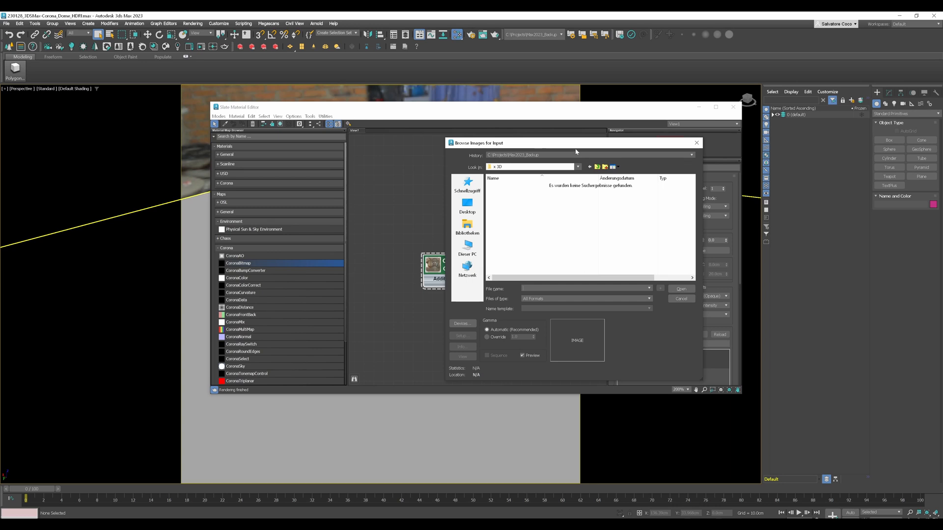
pyautogui.moveTo(605, 219)
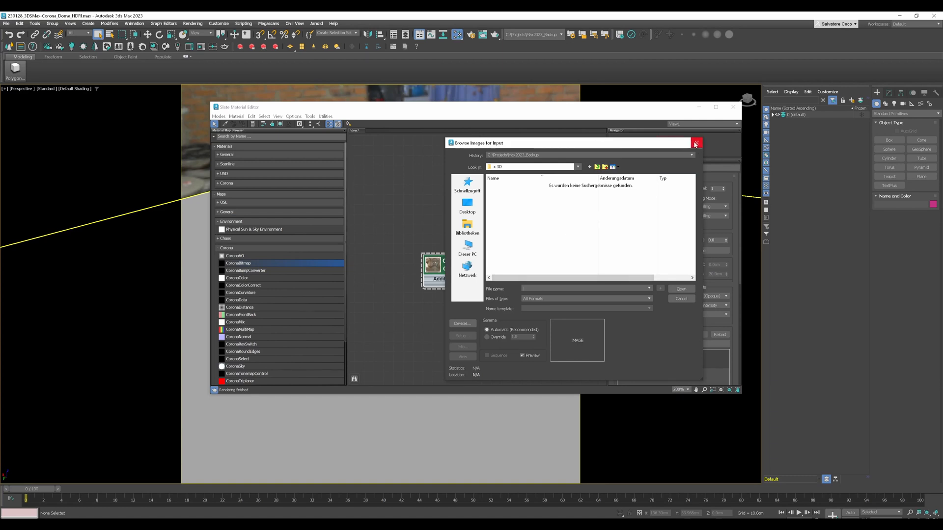
pyautogui.click(695, 143)
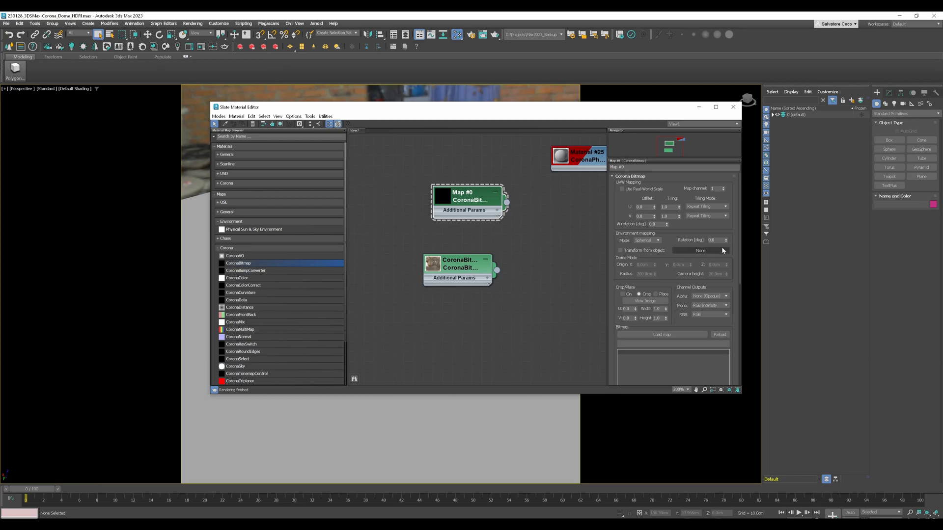
pyautogui.moveTo(701, 251)
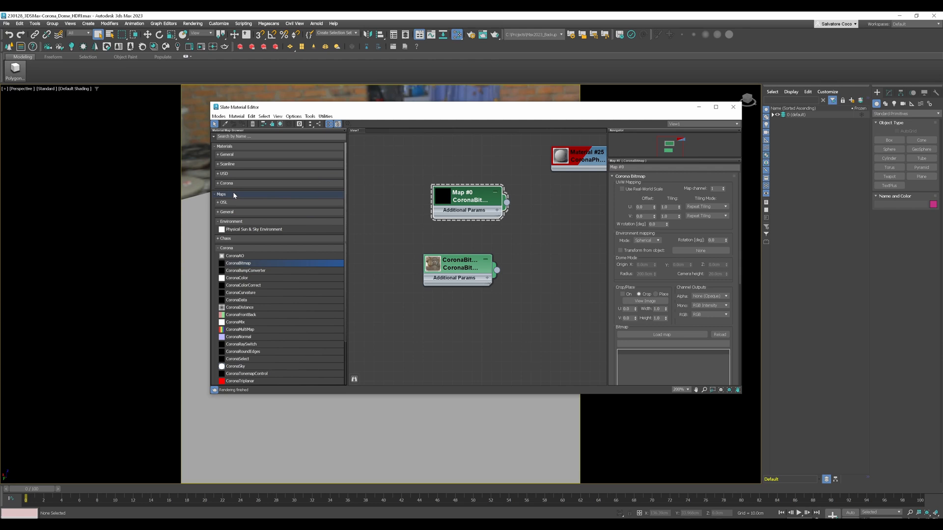
pyautogui.moveTo(346, 223)
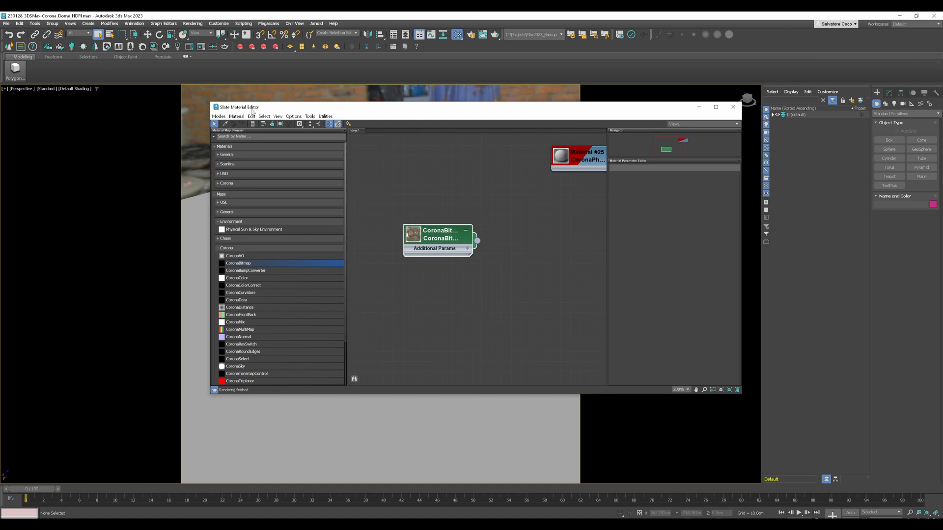
pyautogui.moveTo(450, 225)
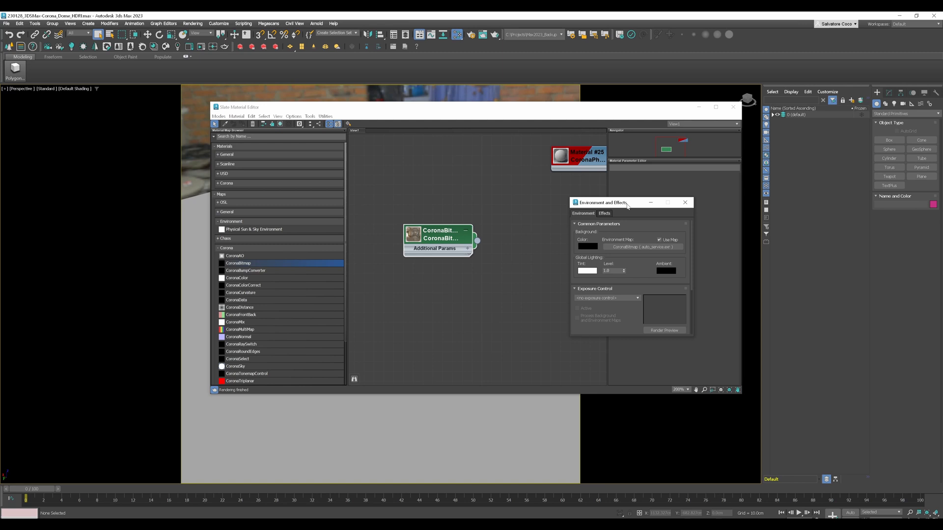
# Wire the HDRI CoronaBitmap output into the Environment Map slot as an instance.
pyautogui.moveTo(601, 202); pyautogui.dragTo(595, 183)
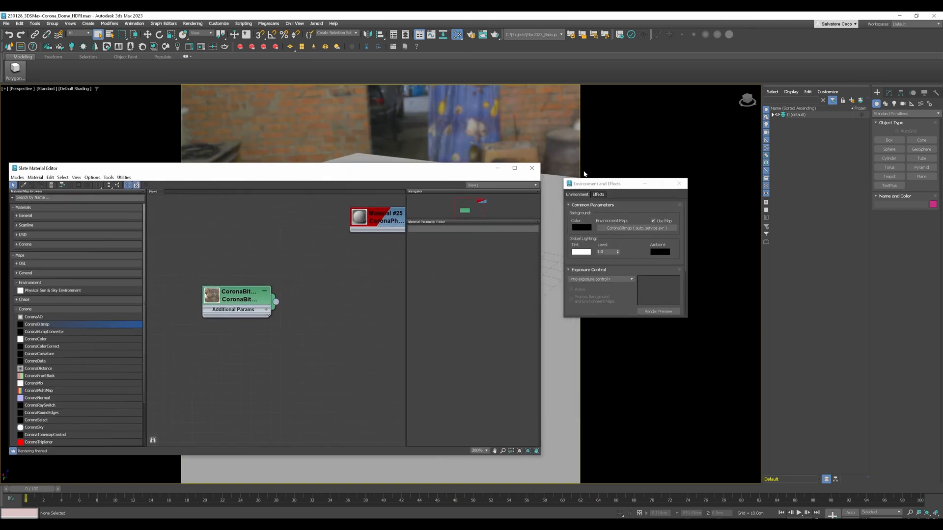
pyautogui.moveTo(595, 183); pyautogui.dragTo(672, 173)
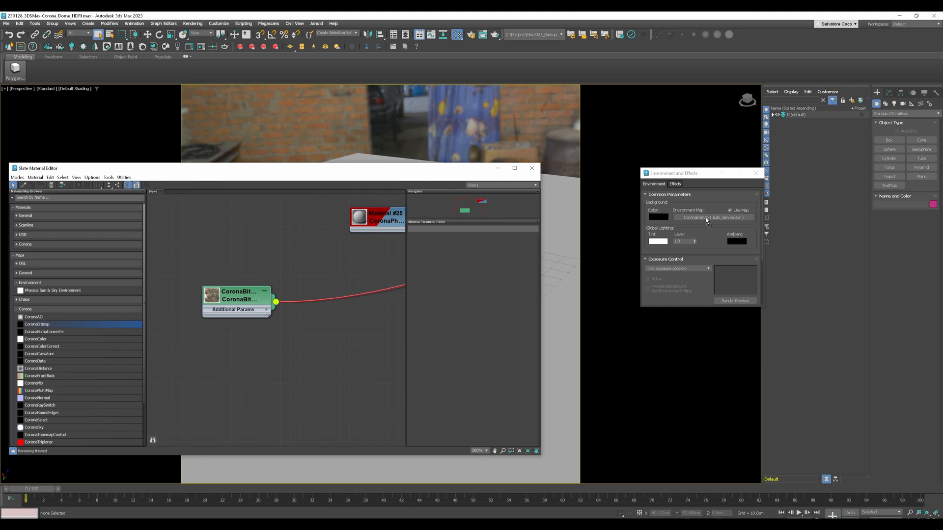
pyautogui.click(713, 217)
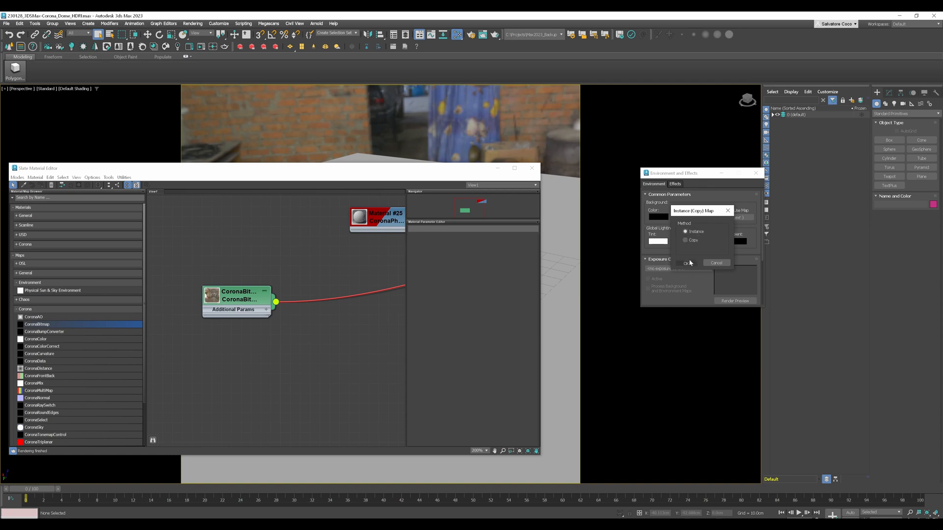
pyautogui.click(686, 262)
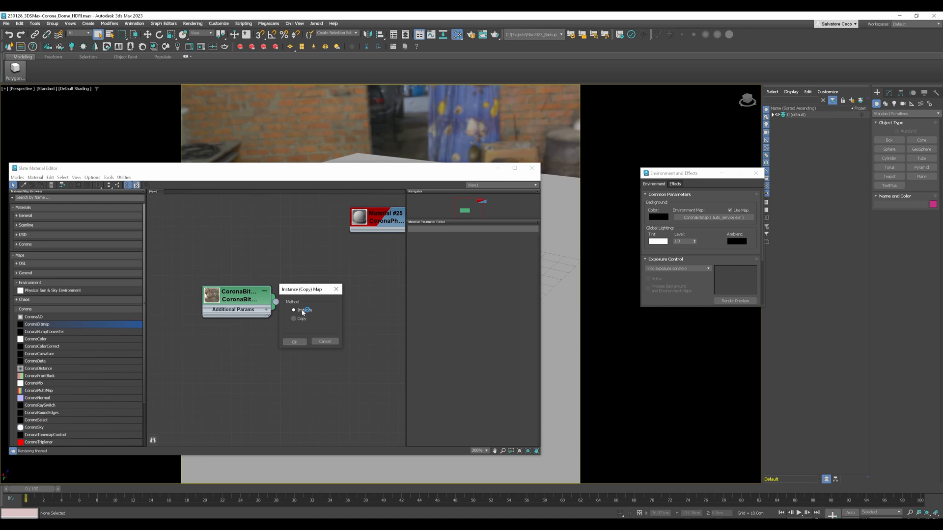
pyautogui.click(294, 342)
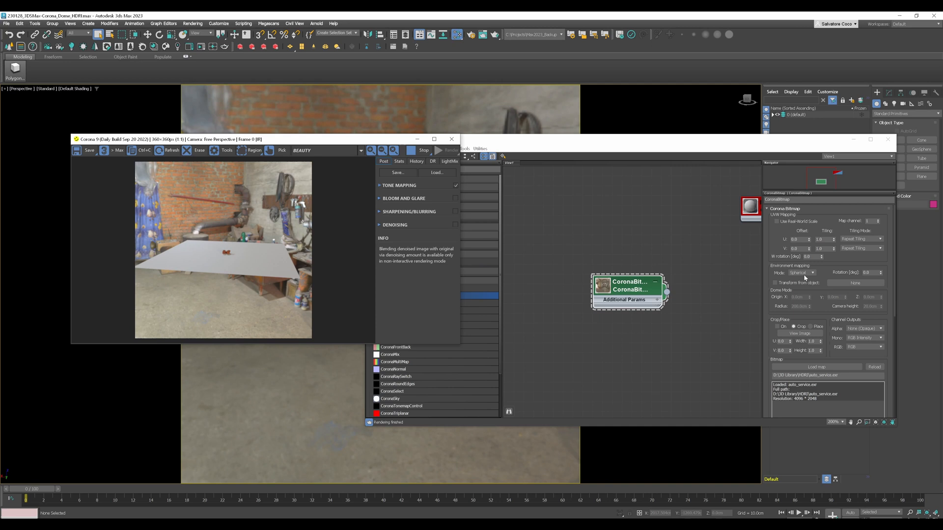
pyautogui.moveTo(802, 278)
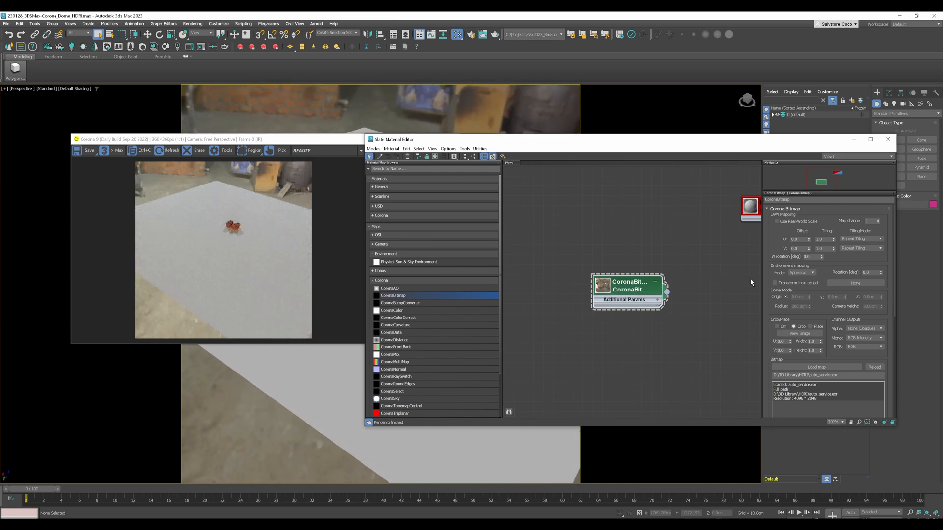
pyautogui.moveTo(781, 276)
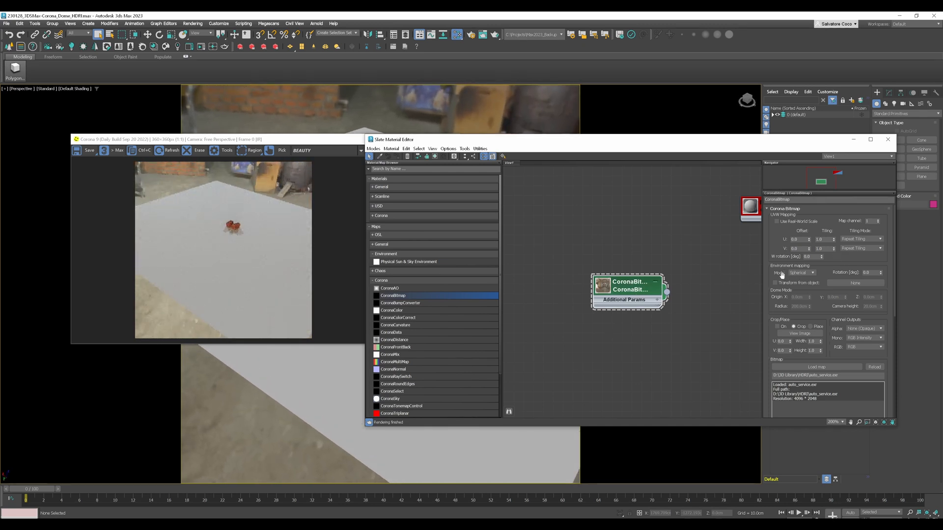
# Set the HDRI bitmap's environment mapping mode to Dome.
pyautogui.click(800, 272)
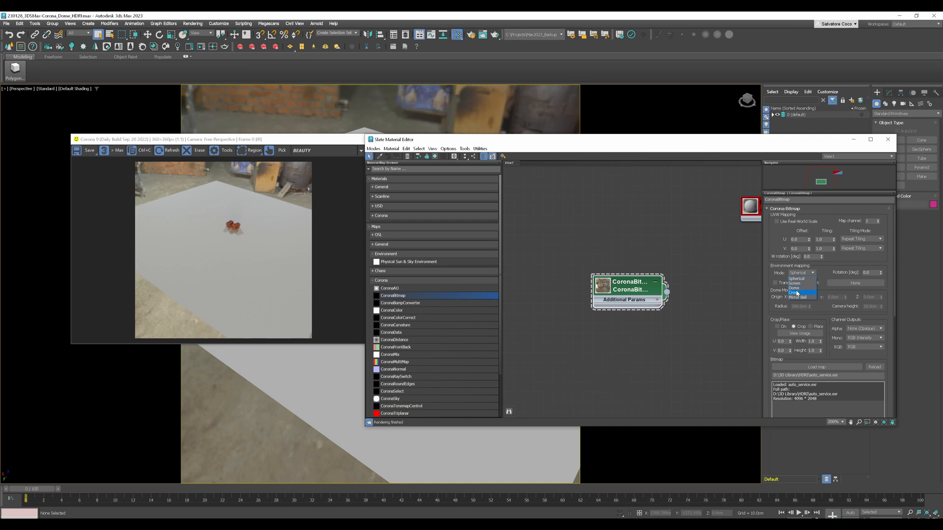
pyautogui.click(794, 293)
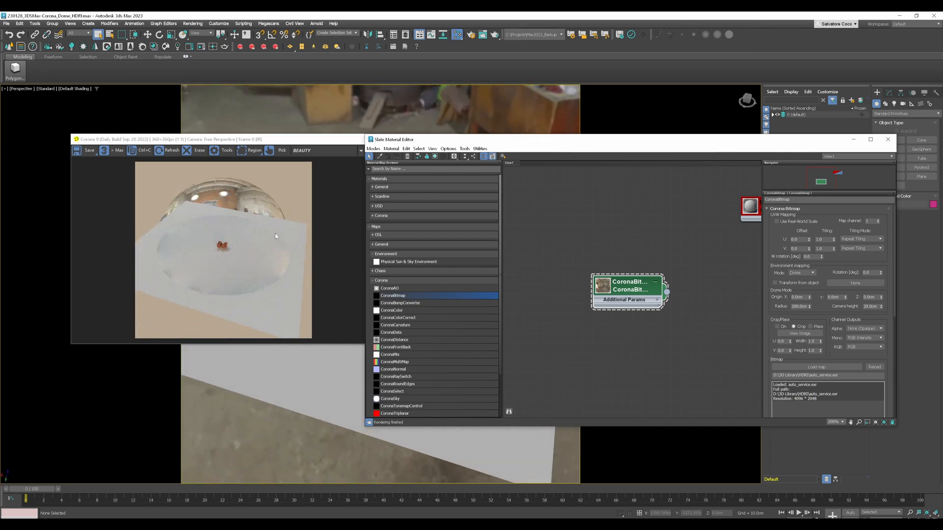
pyautogui.moveTo(207, 269)
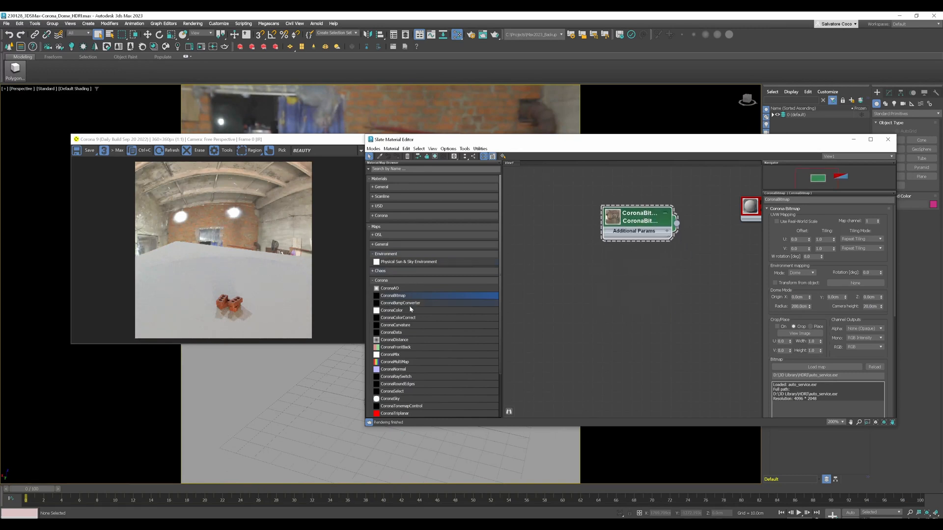
# Browse to the Corona material types to add a CoronaShadowCatcherMtl node.
pyautogui.click(380, 280)
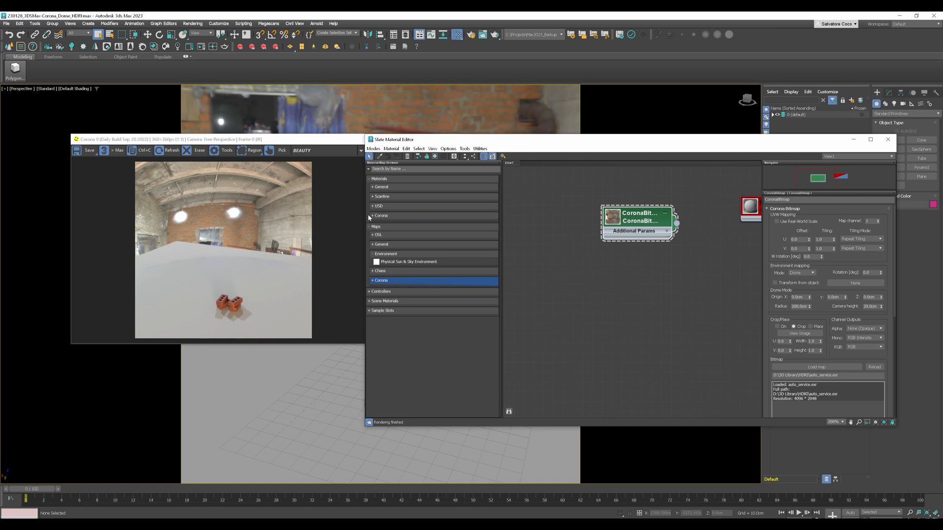
pyautogui.click(371, 215)
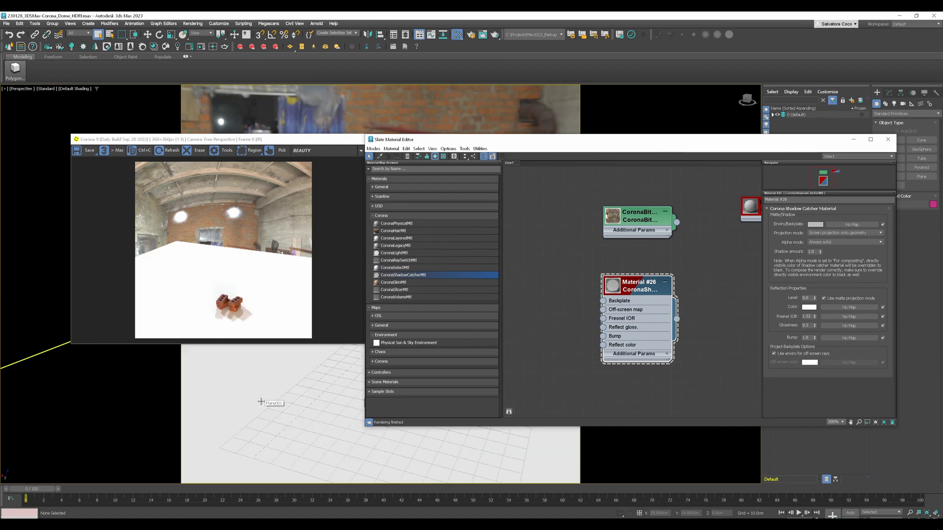
pyautogui.moveTo(640, 289)
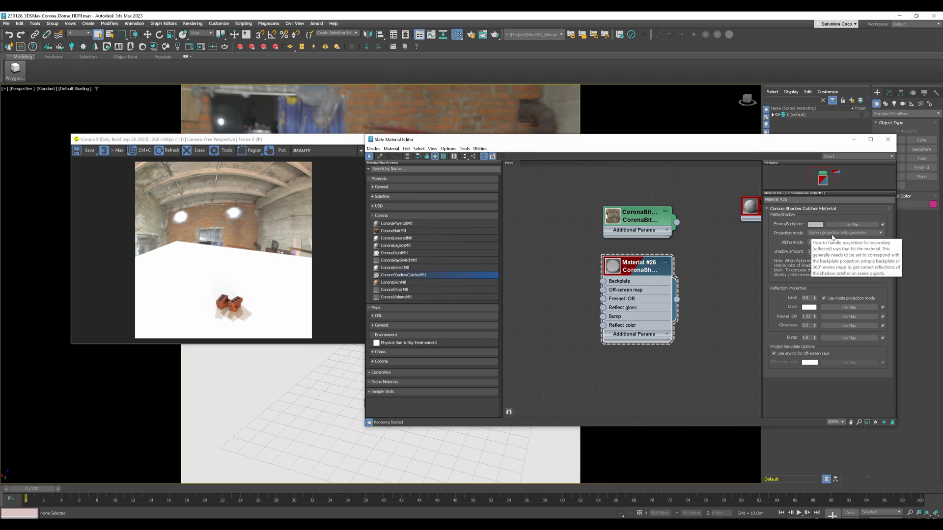
# Set the Shadow Catcher to Enviro projection onto geometry with the HDRI bitmap as its backplate.
pyautogui.click(842, 241)
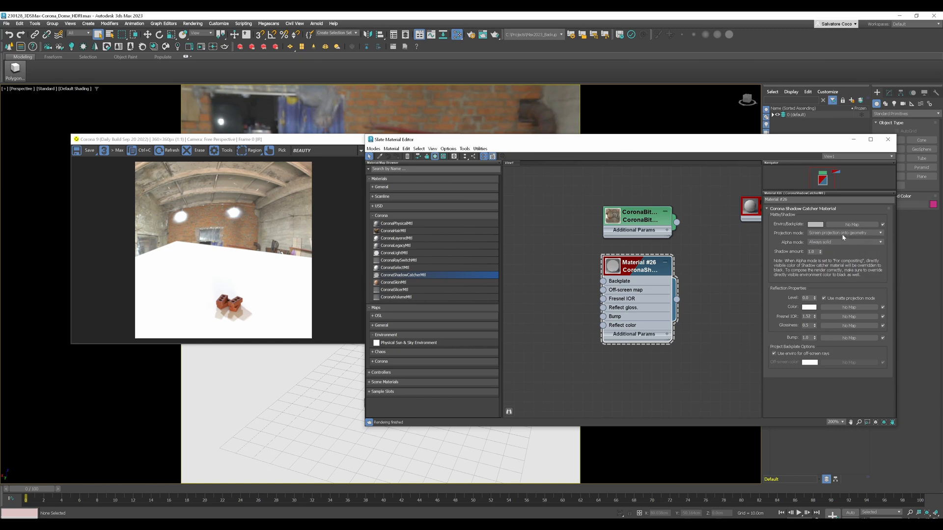
pyautogui.click(882, 233)
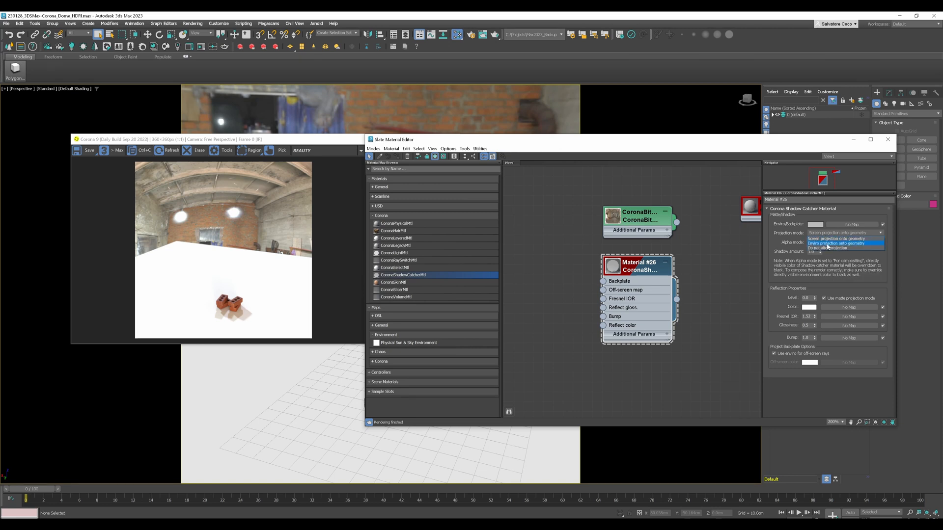
pyautogui.click(841, 242)
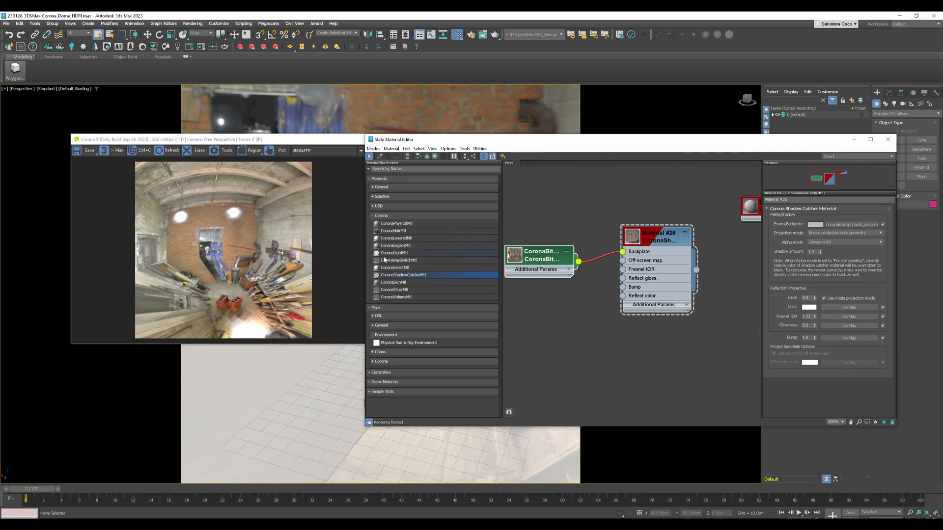
pyautogui.moveTo(259, 241)
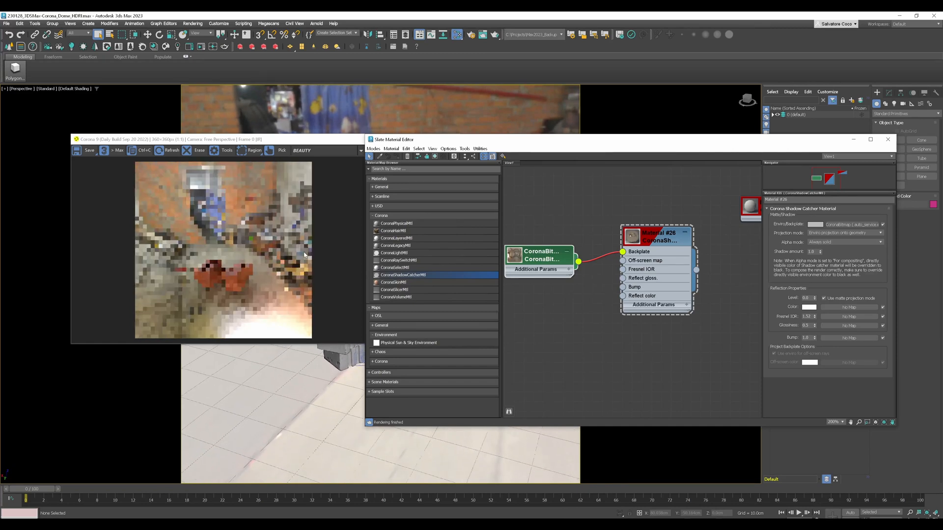
pyautogui.click(540, 255)
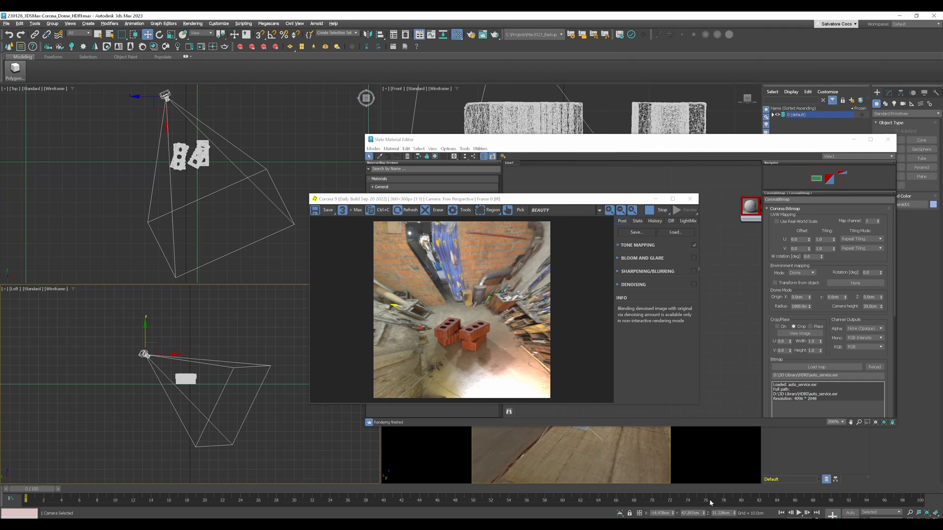
pyautogui.moveTo(682, 515)
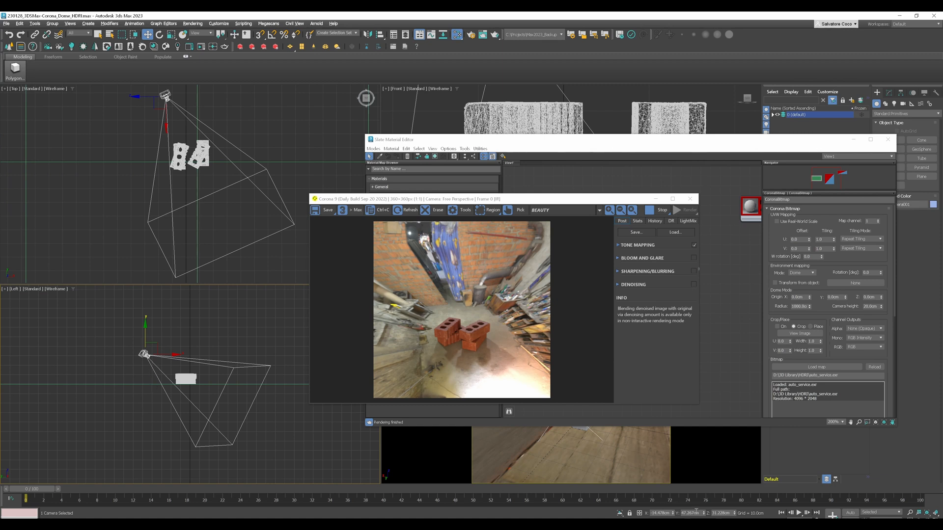
# Copy the selected camera's Z height value from the status-bar coordinate field.
pyautogui.rightClick(691, 513)
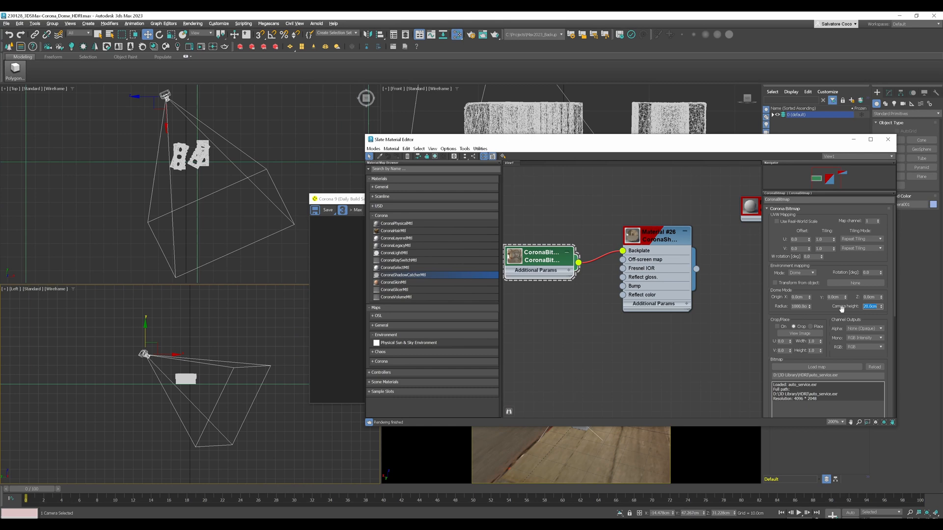
# Paste the copied 67.27 cm camera height into the dome's Camera height field.
pyautogui.rightClick(869, 306)
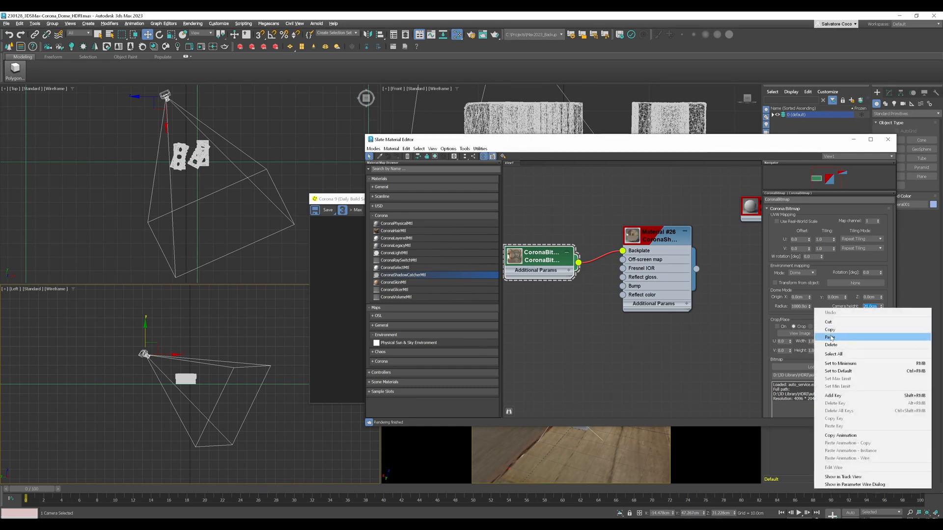
pyautogui.click(830, 337)
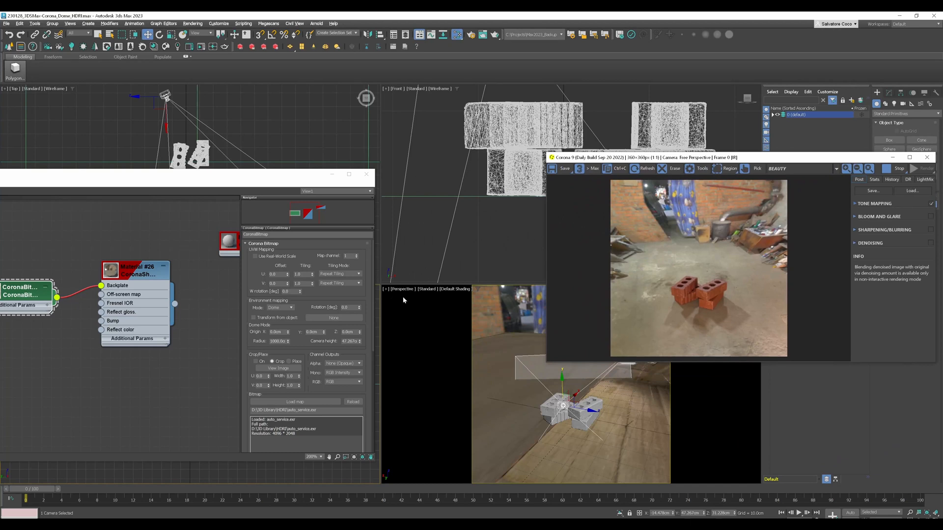
pyautogui.moveTo(403, 295)
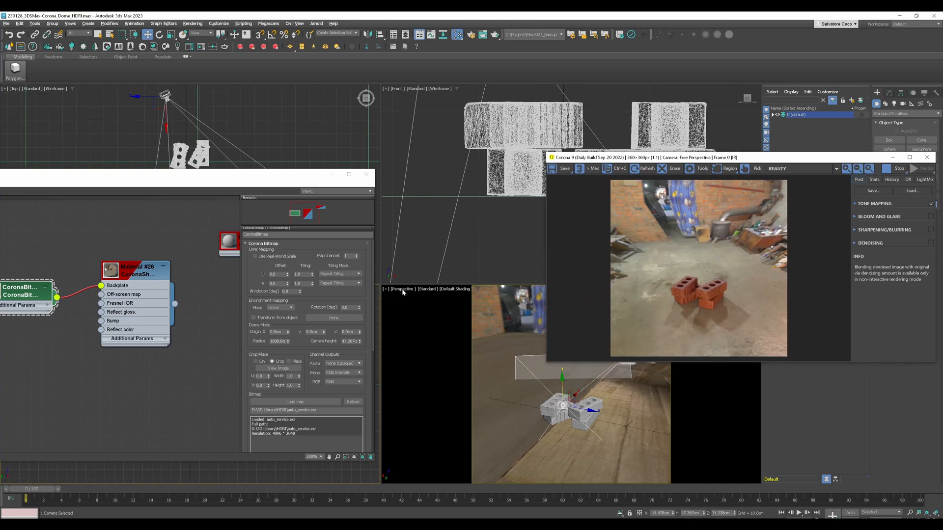
# Switch the viewport to look through Corona Camera001.
pyautogui.click(401, 289)
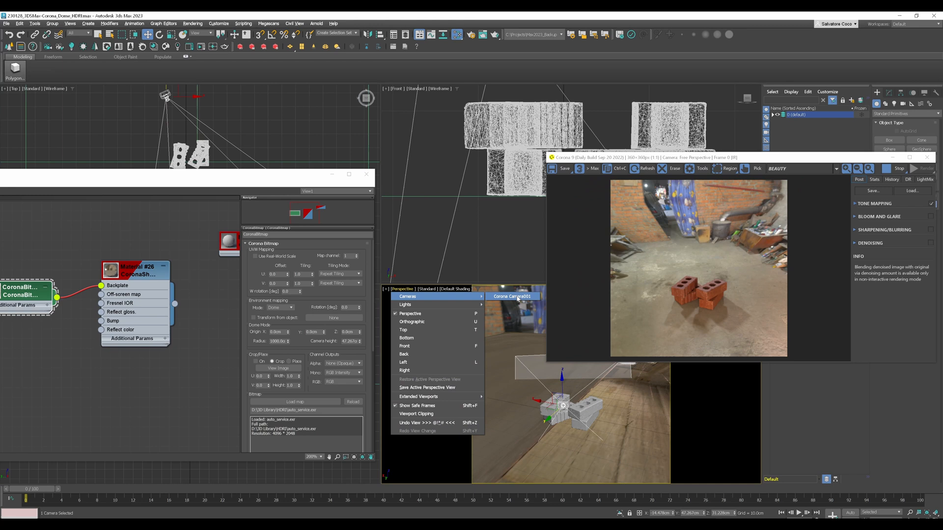
pyautogui.click(512, 296)
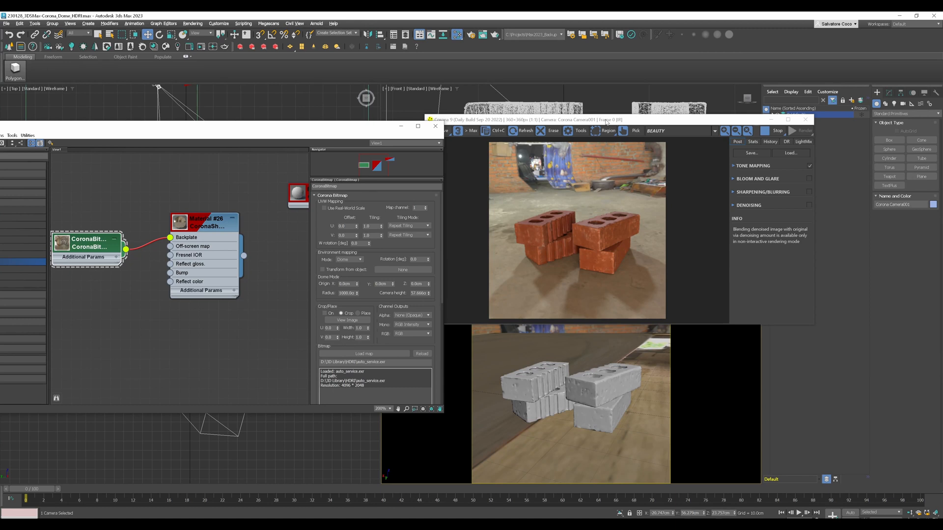
pyautogui.moveTo(560, 193)
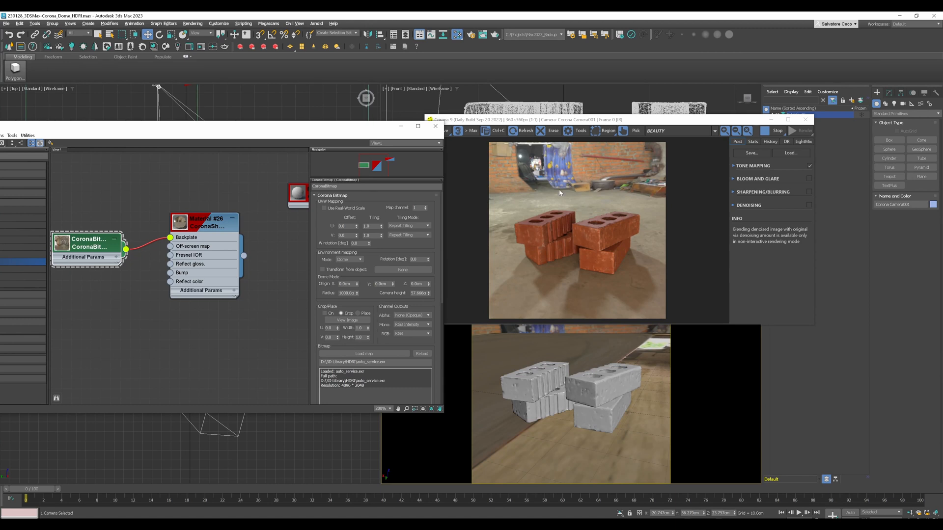
pyautogui.moveTo(547, 243)
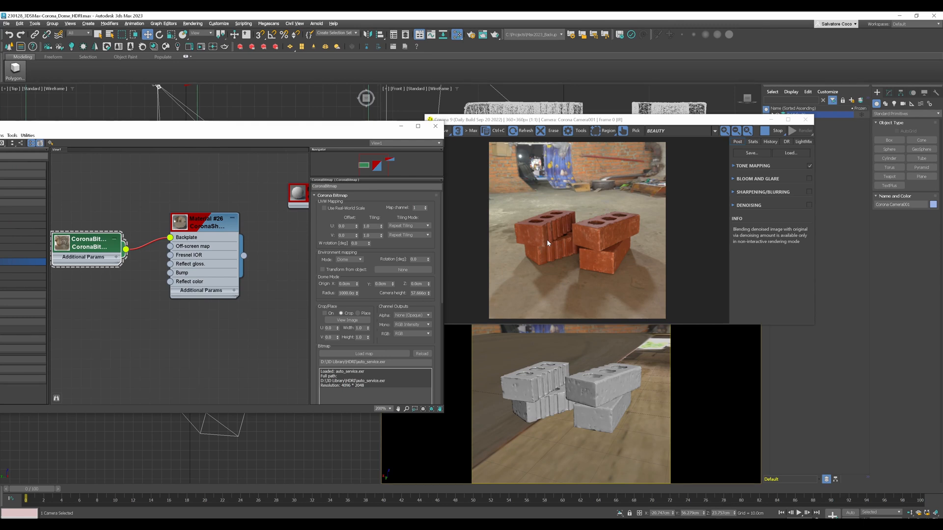
pyautogui.moveTo(506, 189)
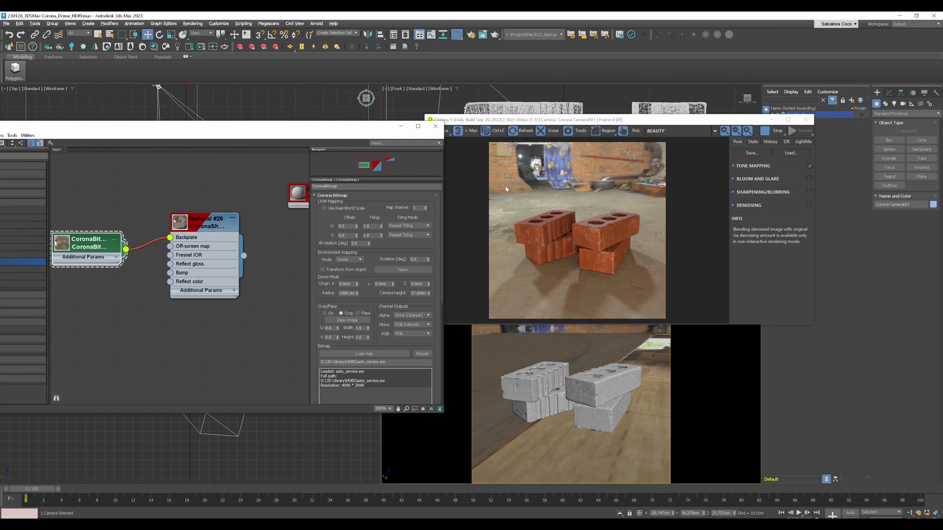
pyautogui.moveTo(592, 181)
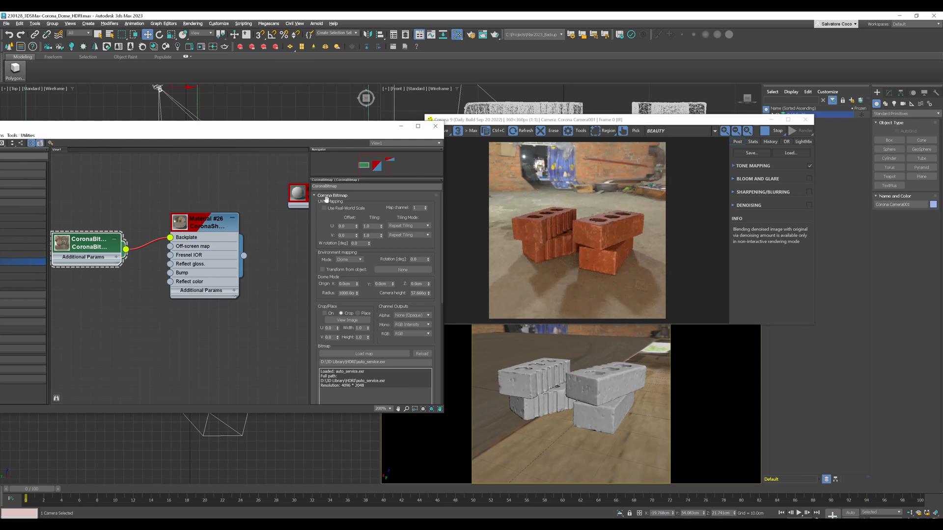
pyautogui.moveTo(557, 209)
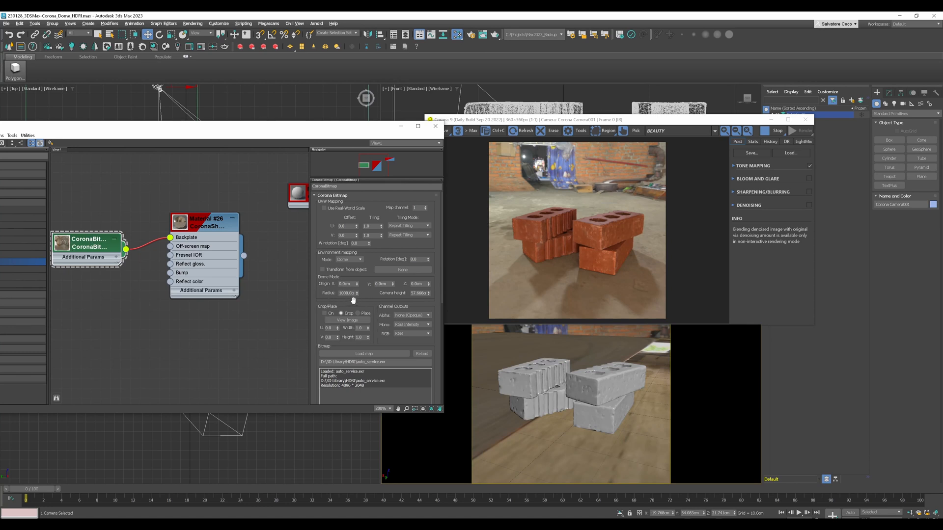
# Reduce the HDRI dome radius to about 187 cm for a closer room backdrop.
pyautogui.click(348, 293)
pyautogui.write('187.2')
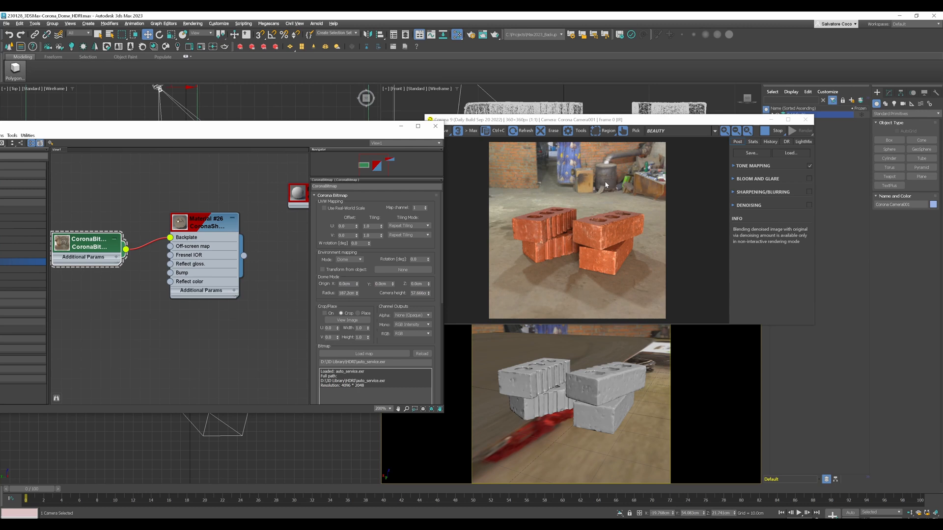
pyautogui.moveTo(610, 166)
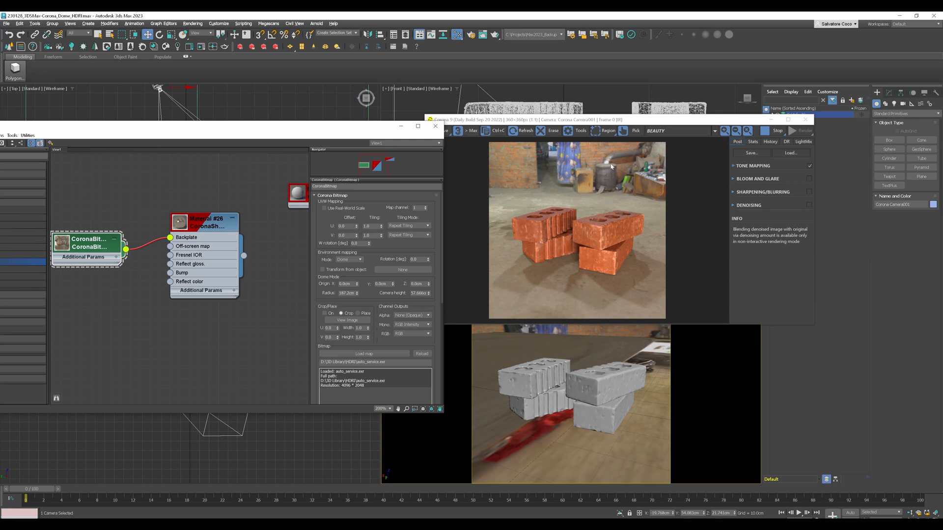
pyautogui.moveTo(622, 180)
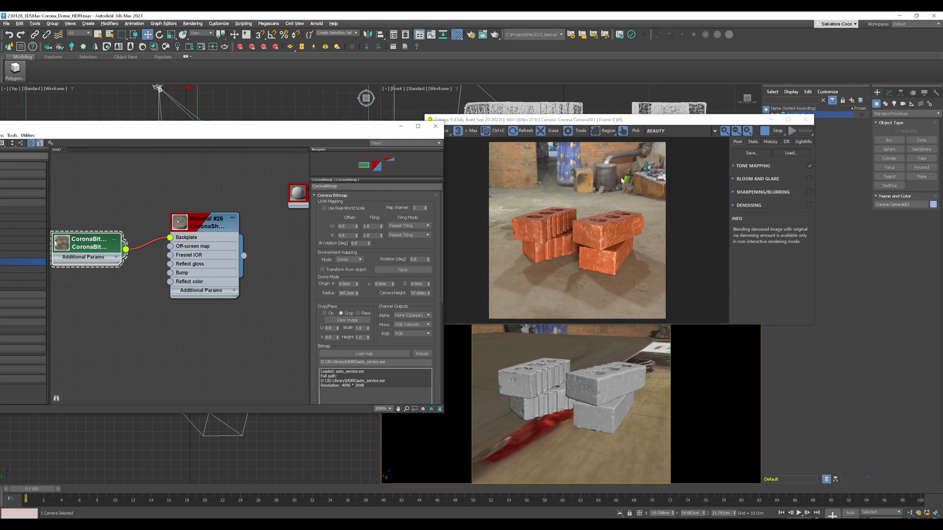
pyautogui.moveTo(515, 315)
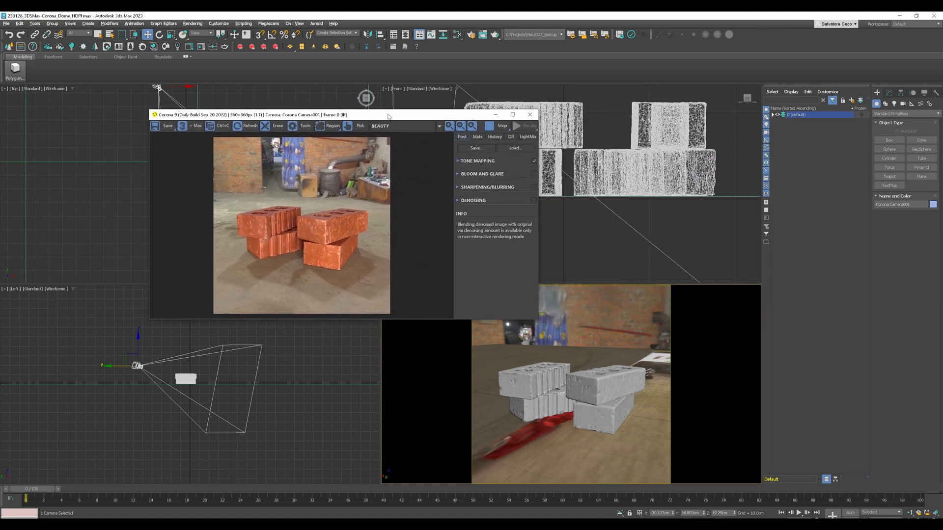
pyautogui.moveTo(249, 219)
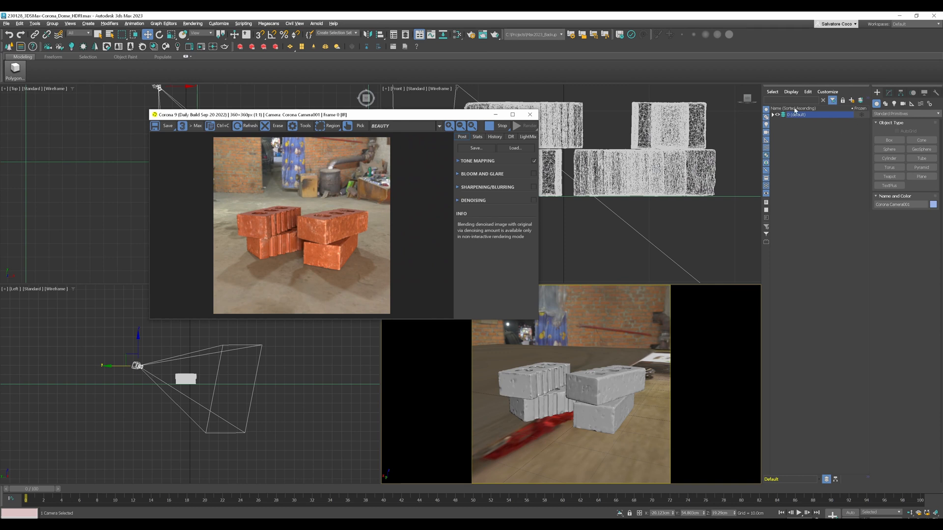
# Select Corona Camera001 in the scene layer and give it an 85 mm focal length.
pyautogui.click(772, 115)
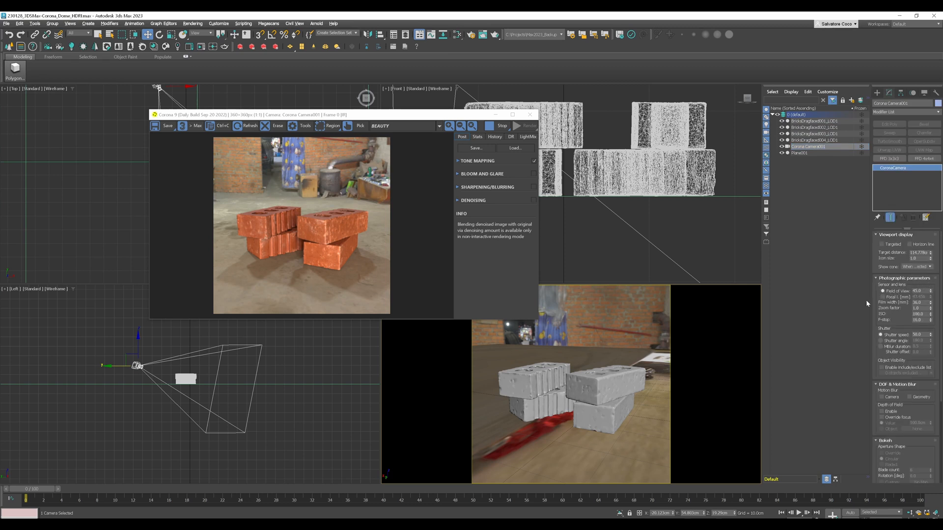
pyautogui.click(882, 296)
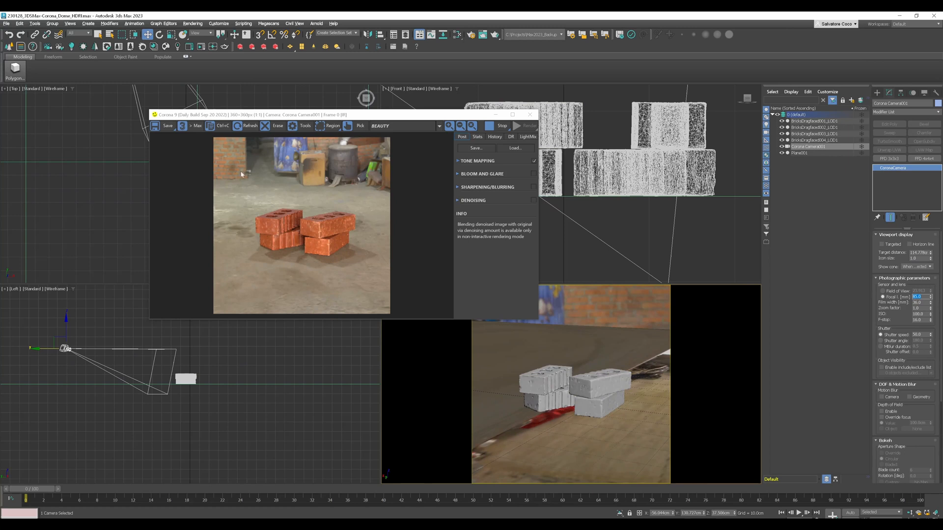
pyautogui.moveTo(254, 167)
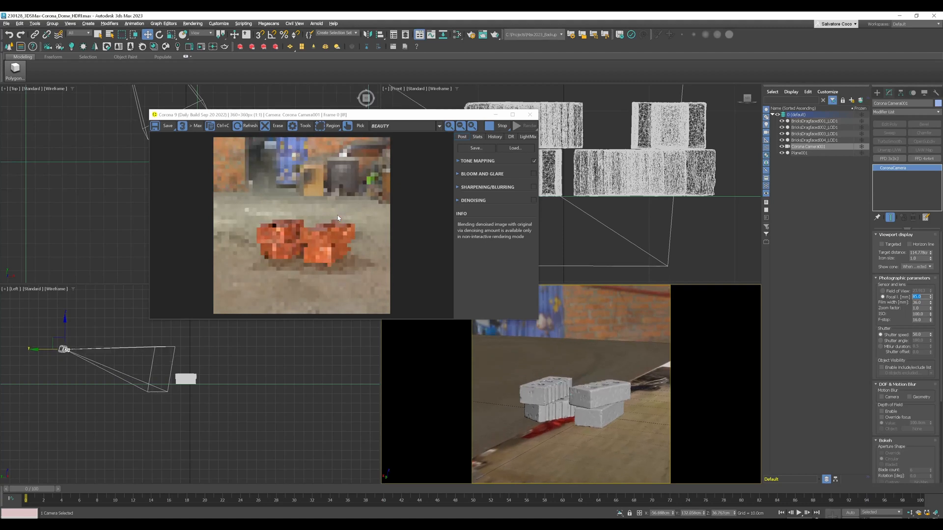
# Enable depth of field with focus overridden to a picked brick and adjust the F-stop aperture.
pyautogui.click(882, 412)
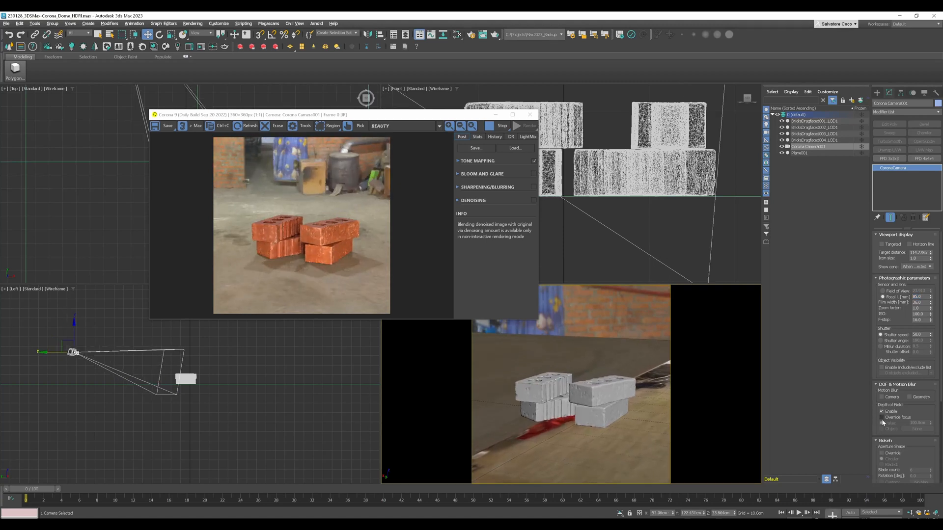
pyautogui.click(882, 418)
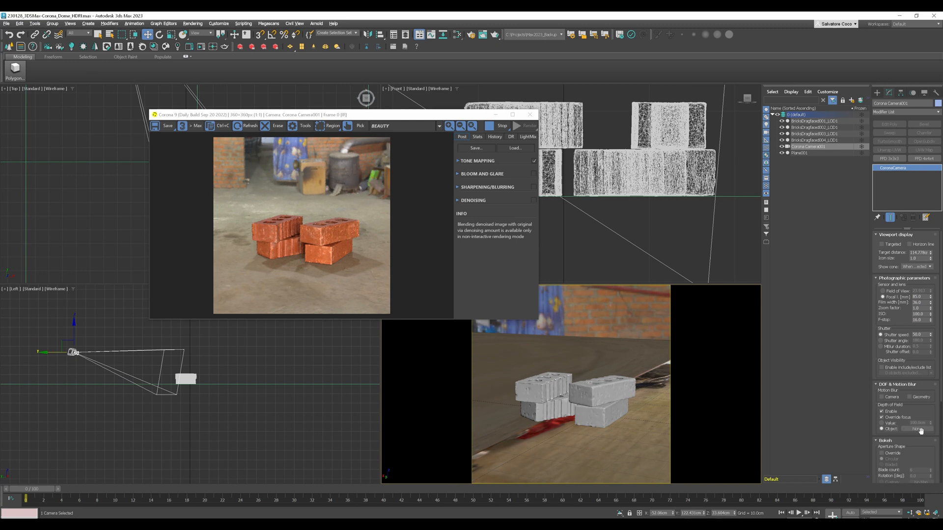
pyautogui.click(595, 391)
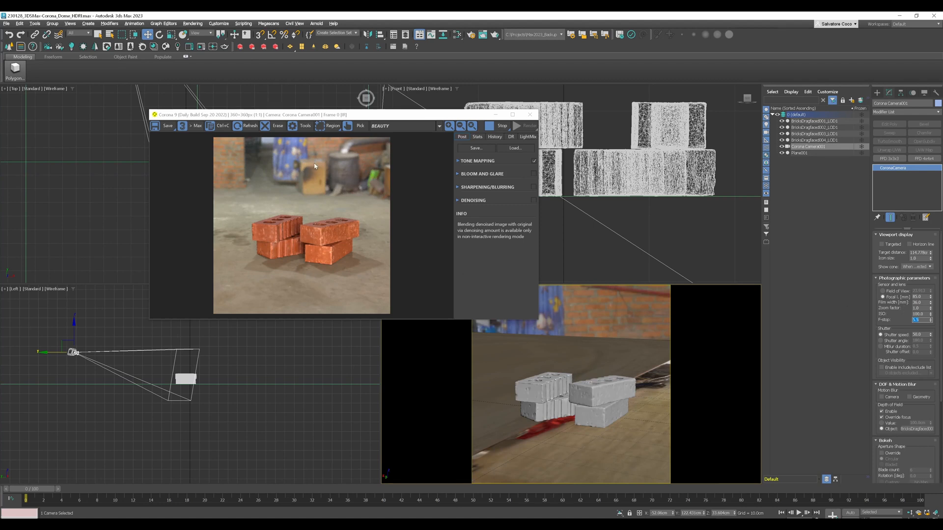
pyautogui.moveTo(428, 163)
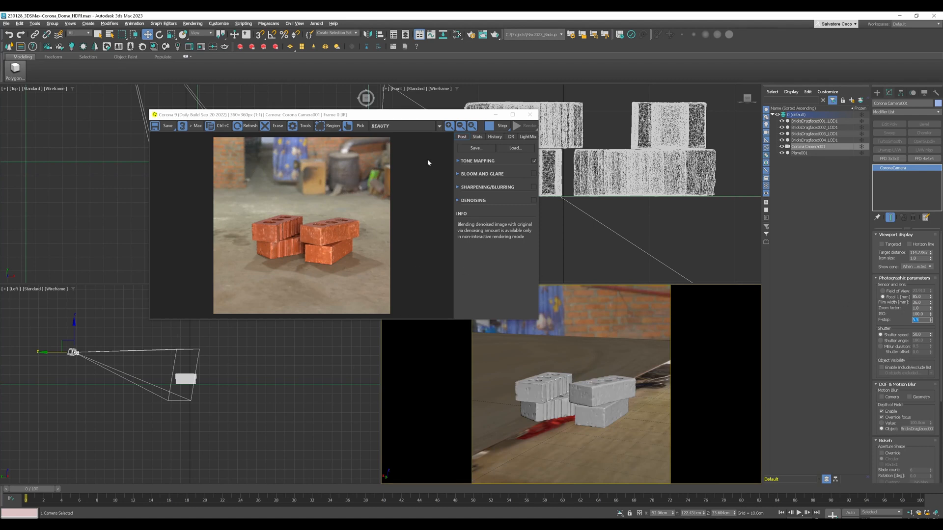
pyautogui.click(512, 115)
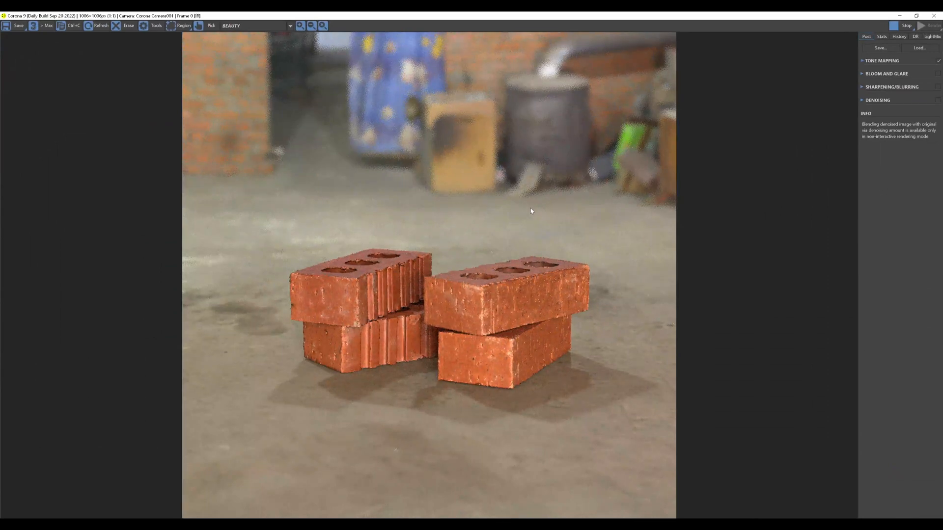
pyautogui.moveTo(461, 311)
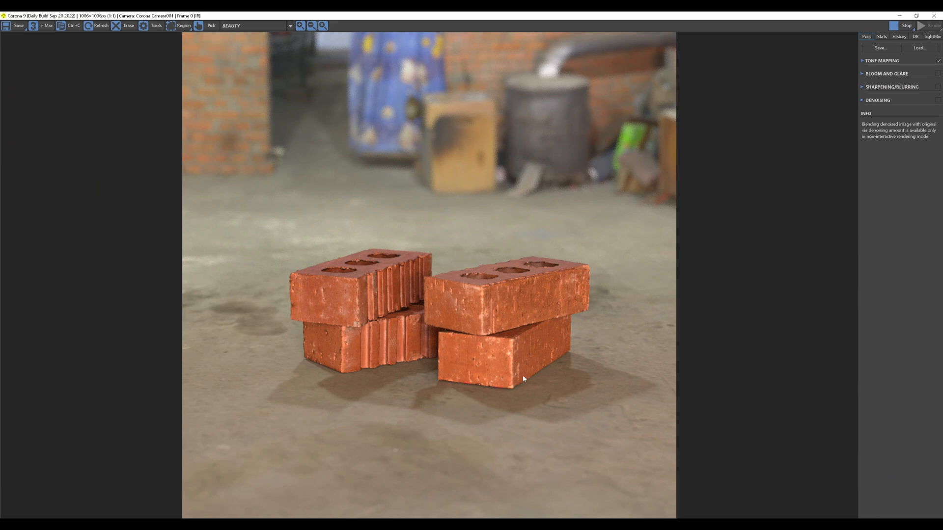
pyautogui.moveTo(388, 416)
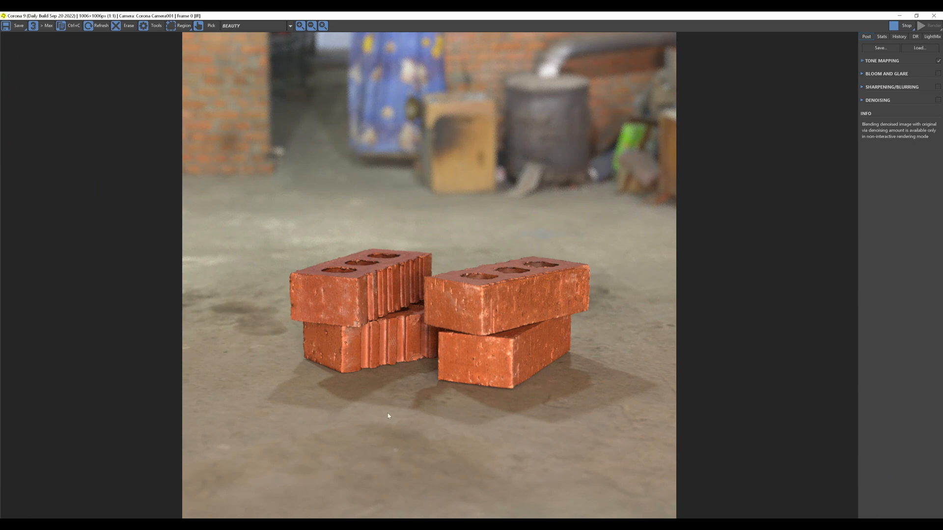
pyautogui.moveTo(595, 409)
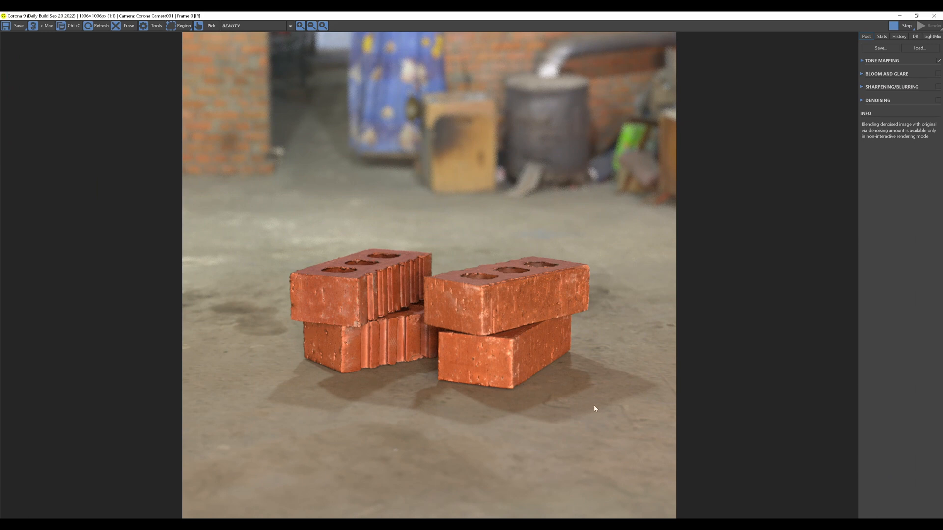
pyautogui.moveTo(220, 422)
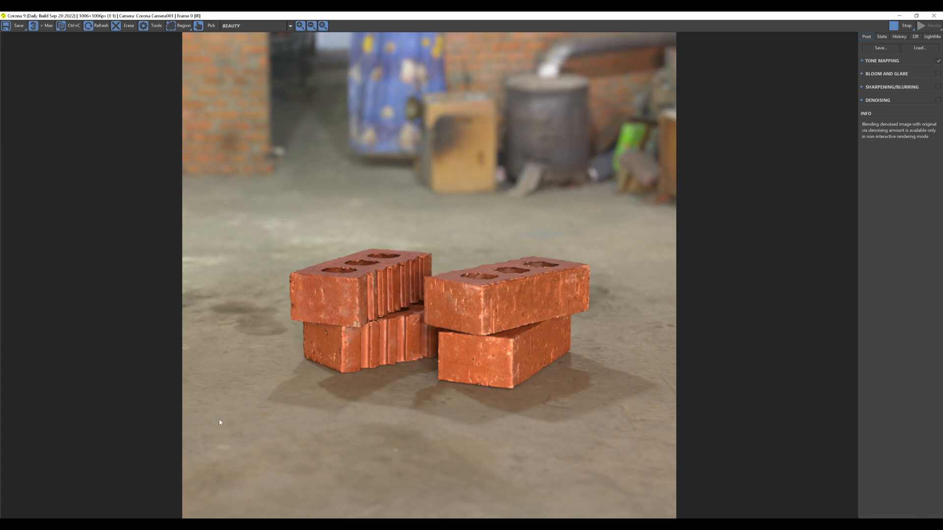
pyautogui.moveTo(437, 133)
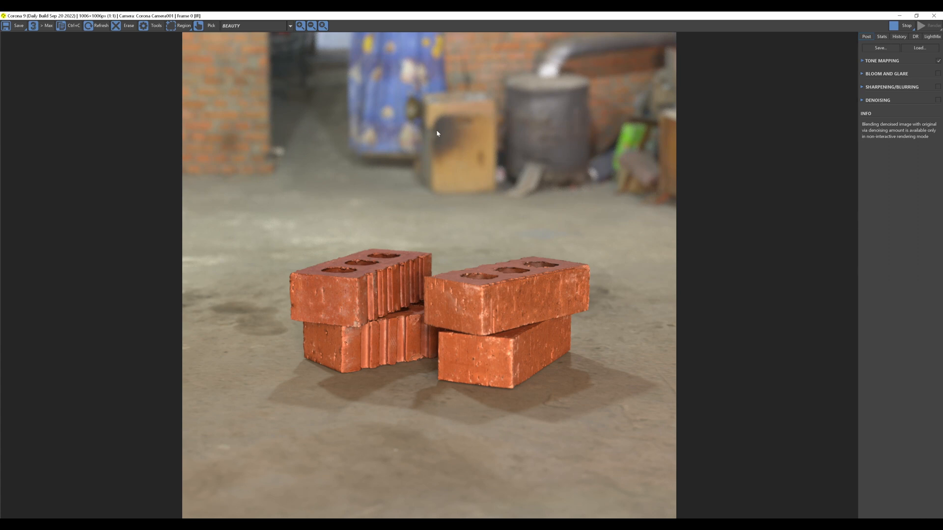
pyautogui.moveTo(295, 201)
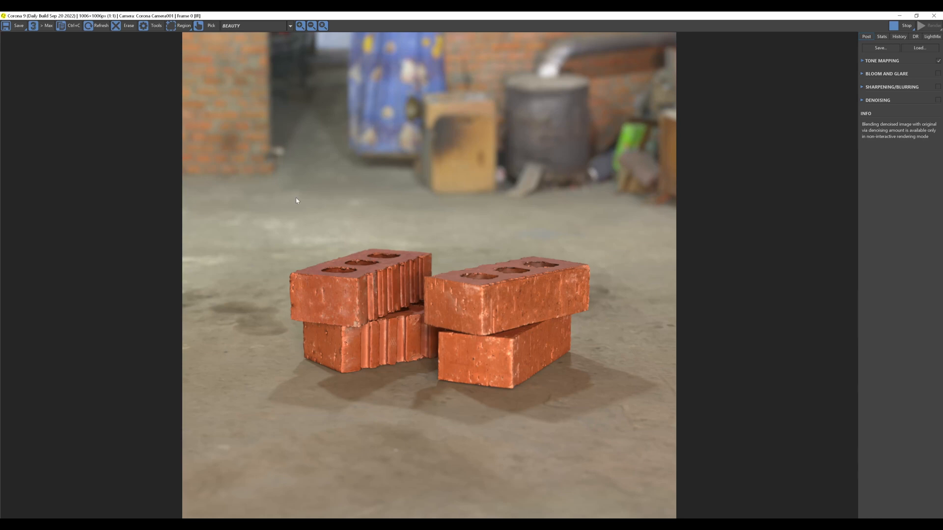
pyautogui.moveTo(440, 158)
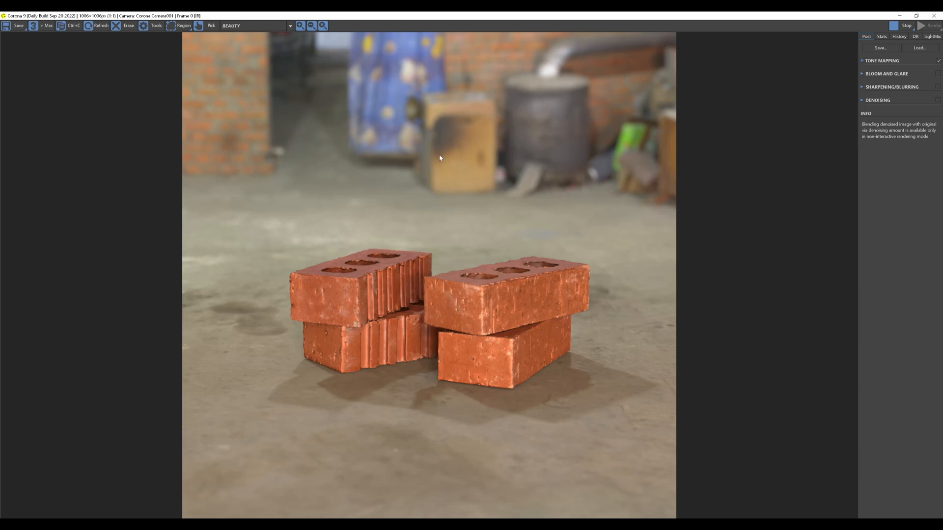
pyautogui.moveTo(578, 126)
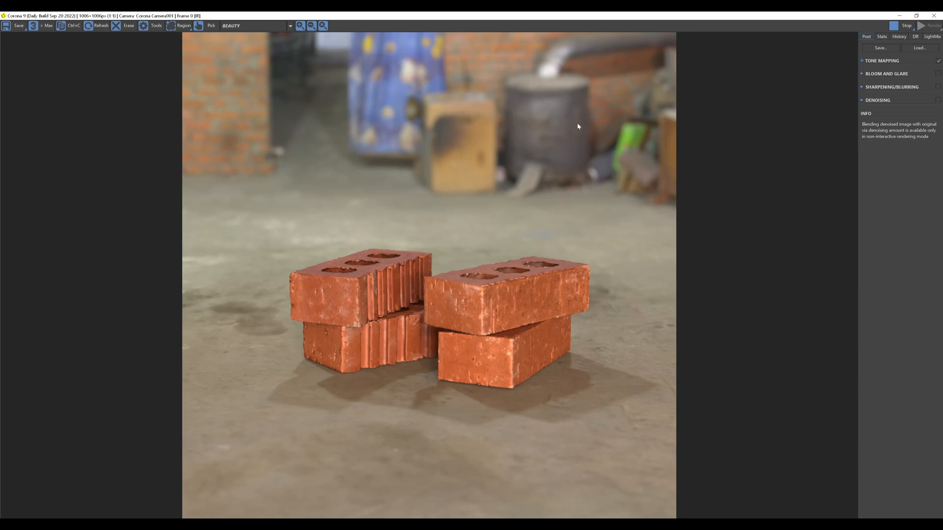
pyautogui.moveTo(610, 148)
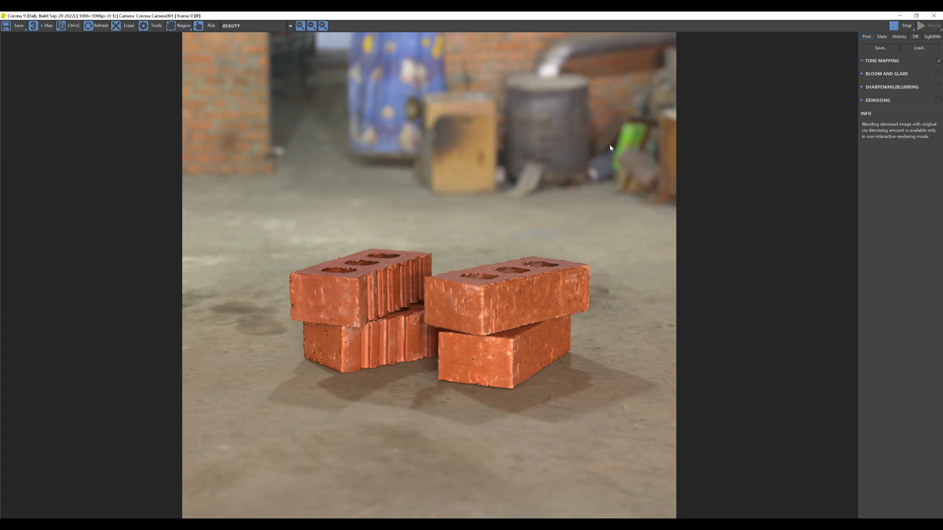
pyautogui.moveTo(451, 287)
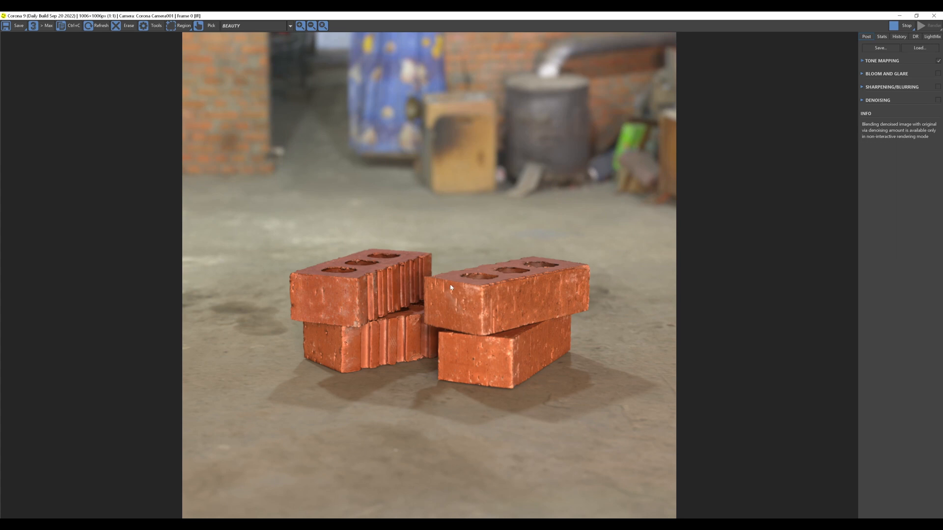
pyautogui.moveTo(422, 441)
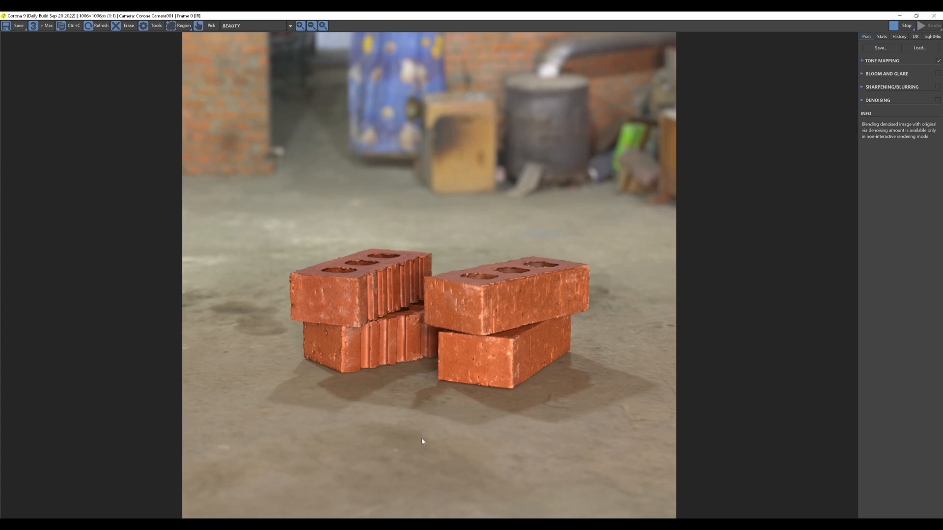
pyautogui.moveTo(706, 205)
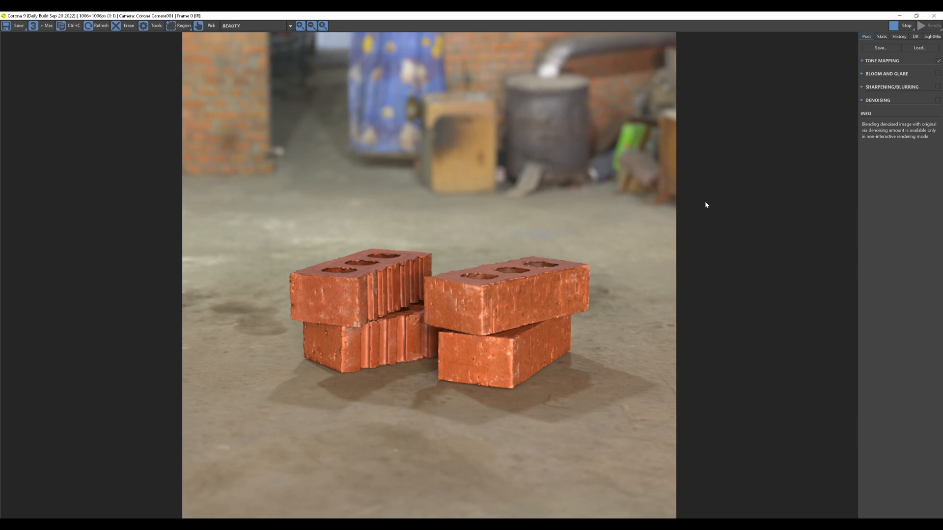
pyautogui.moveTo(395, 383)
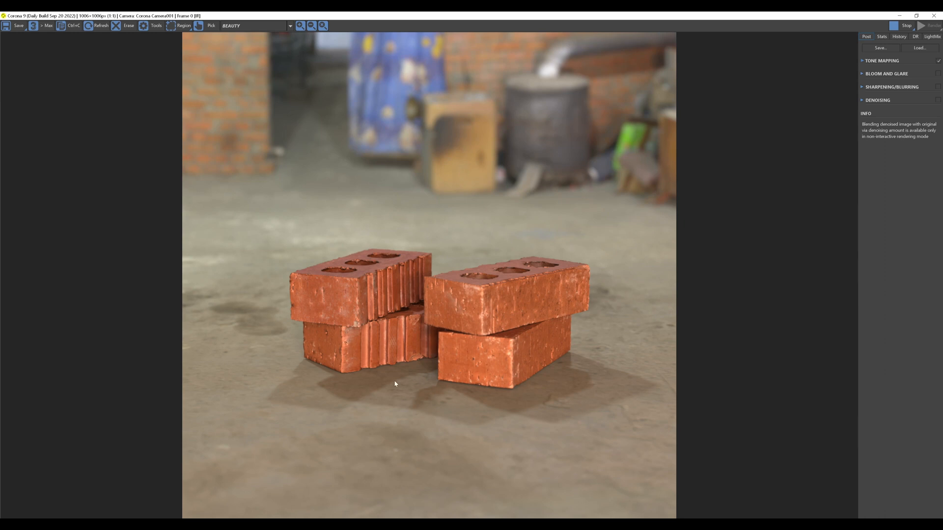